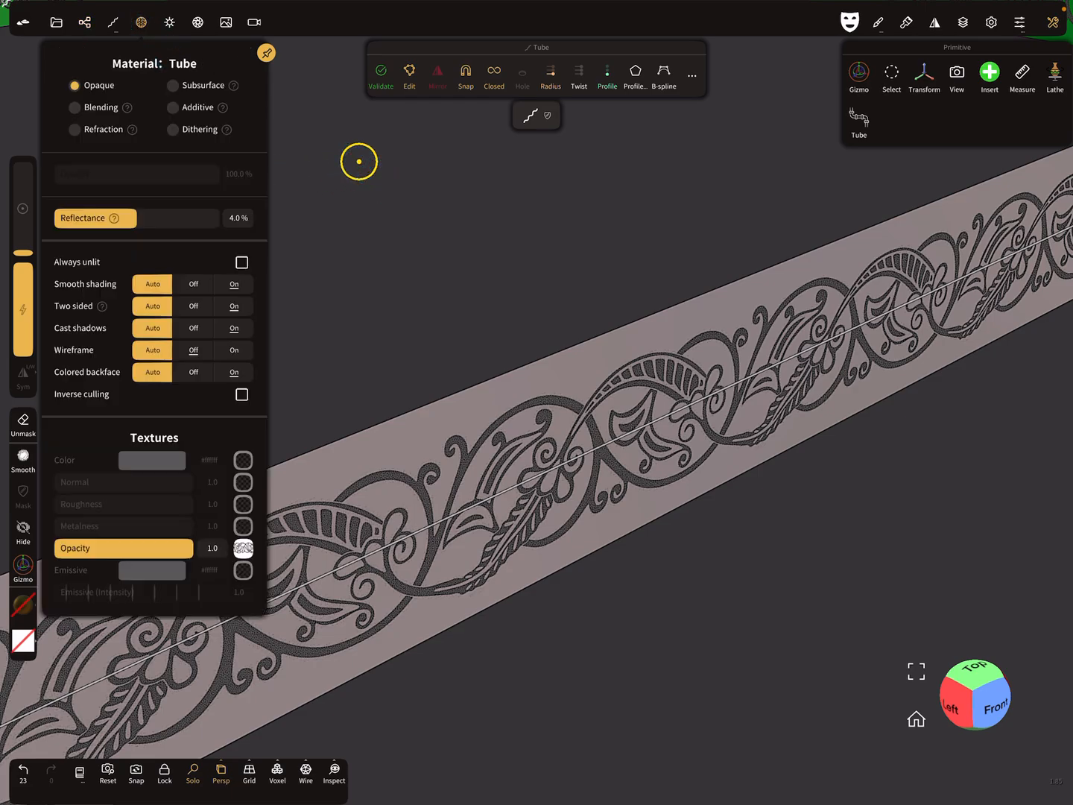
# Start a new empty scene and bring up the Add list to insert a Plane primitive.
pyautogui.click(242, 548)
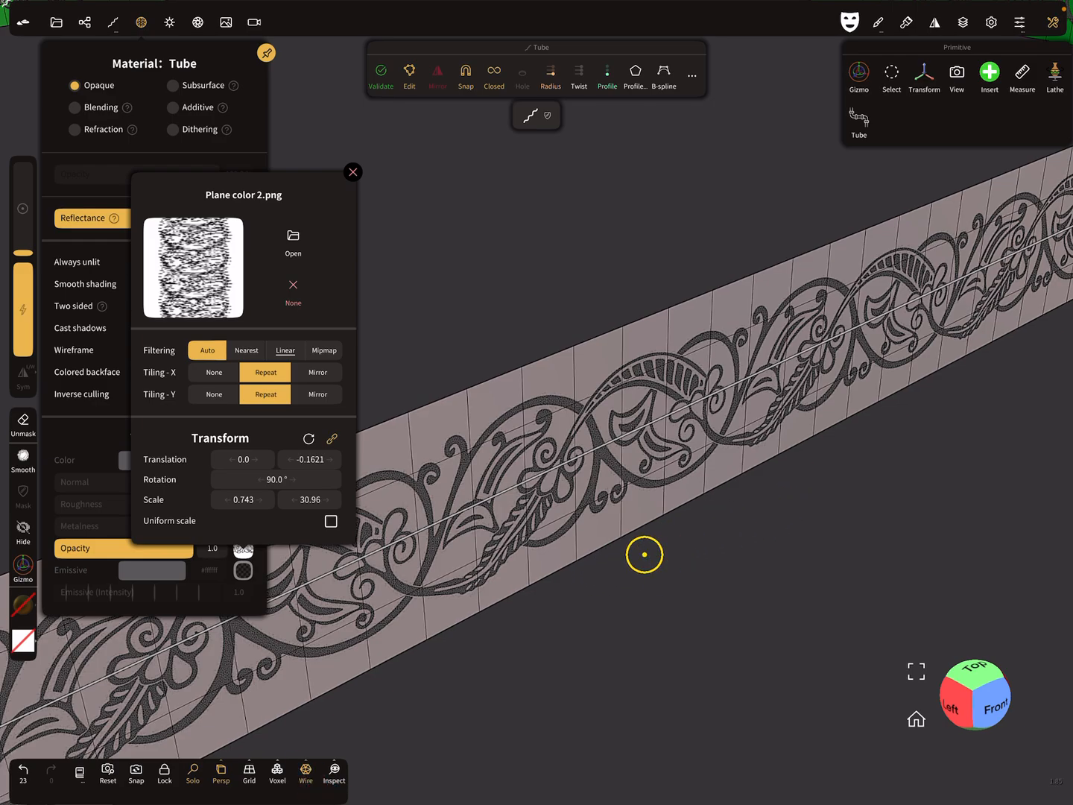
pyautogui.moveTo(790, 549)
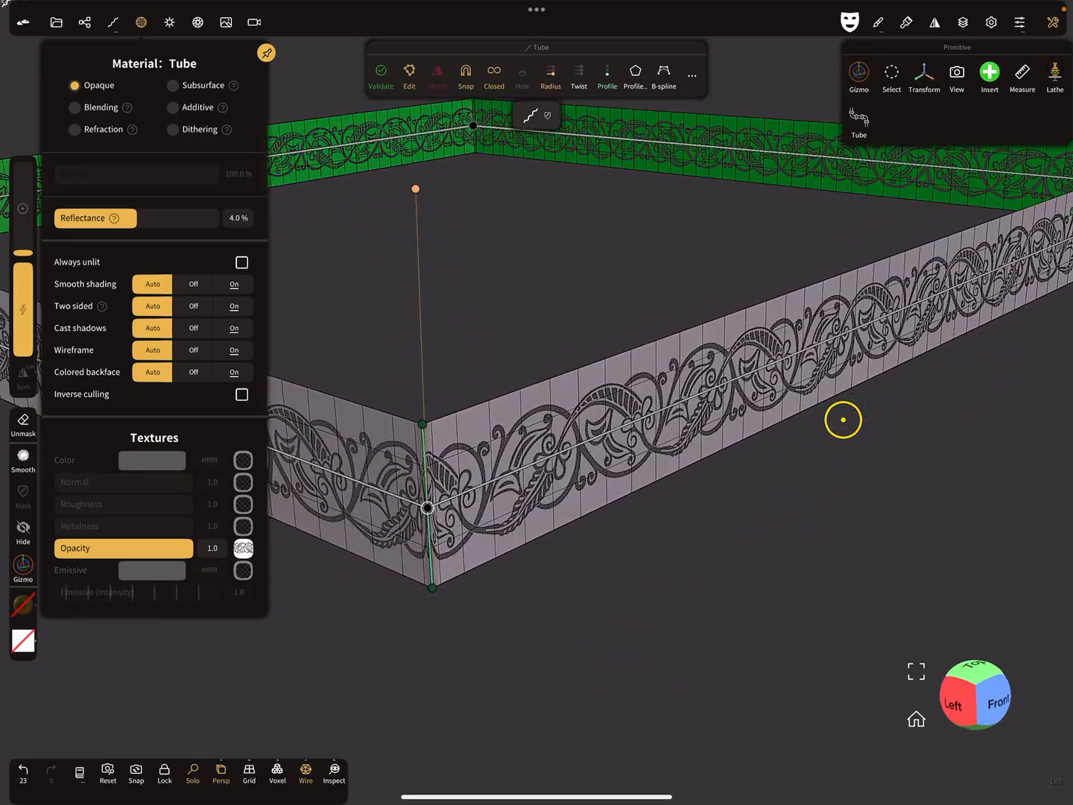
pyautogui.click(56, 20)
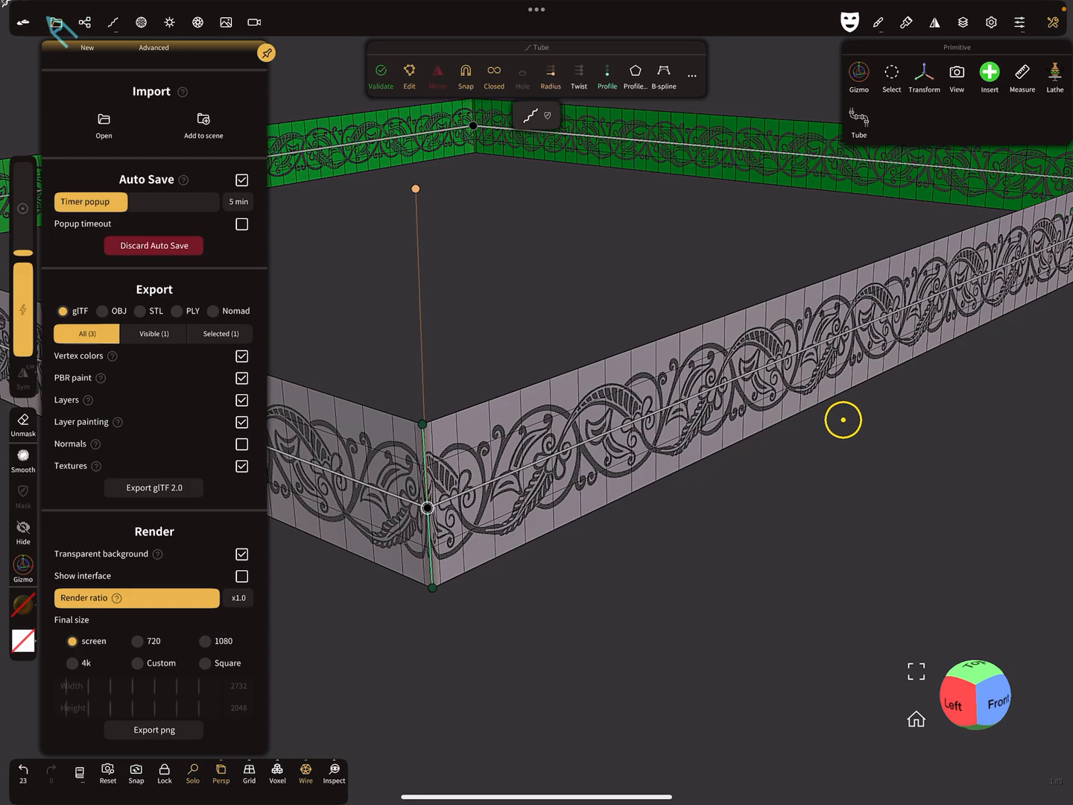
pyautogui.click(57, 20)
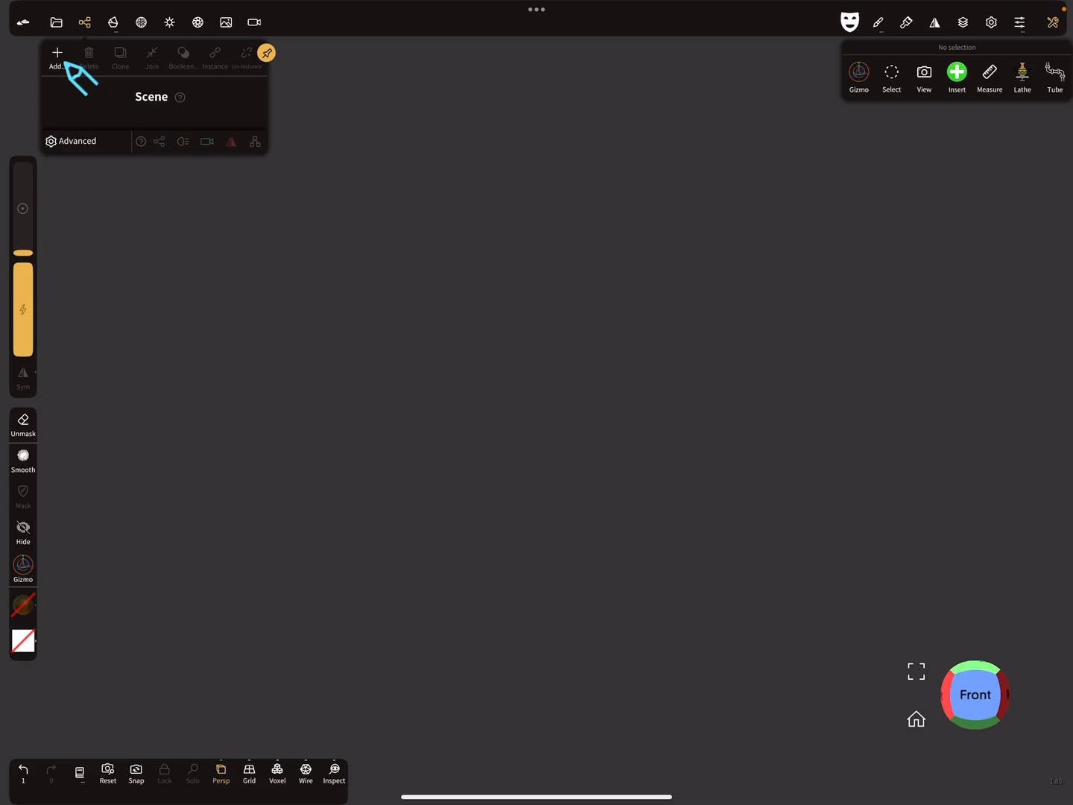
pyautogui.click(56, 52)
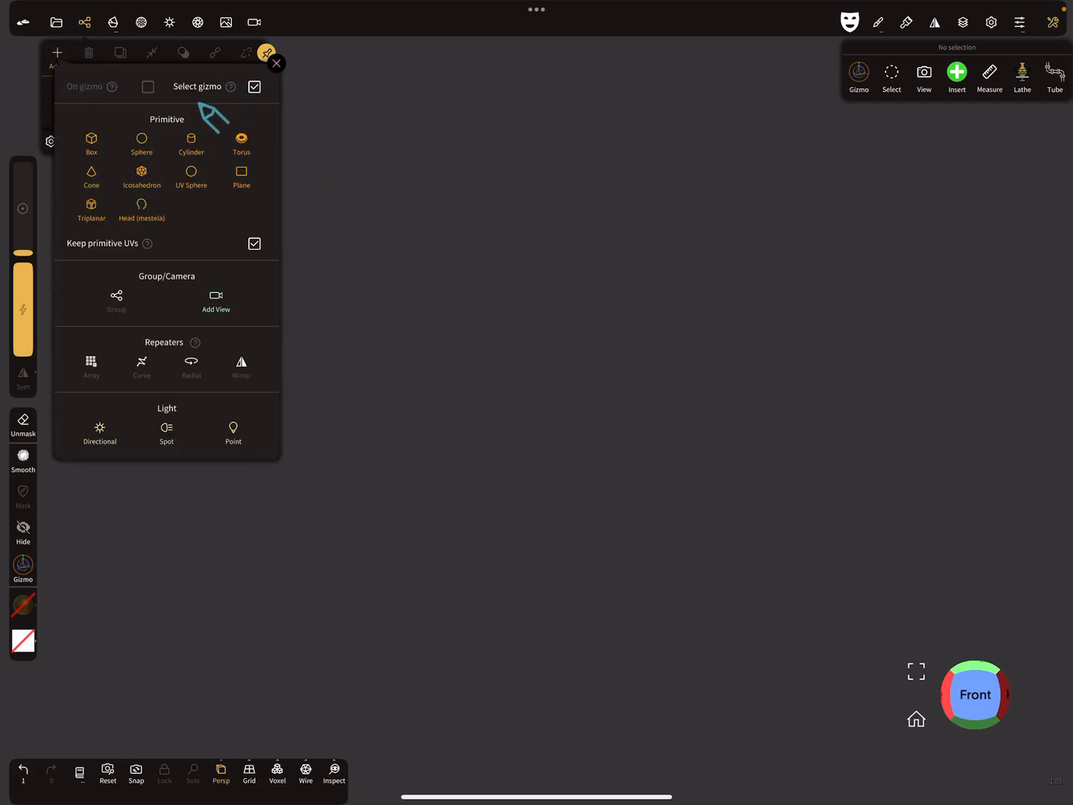
pyautogui.moveTo(240, 140)
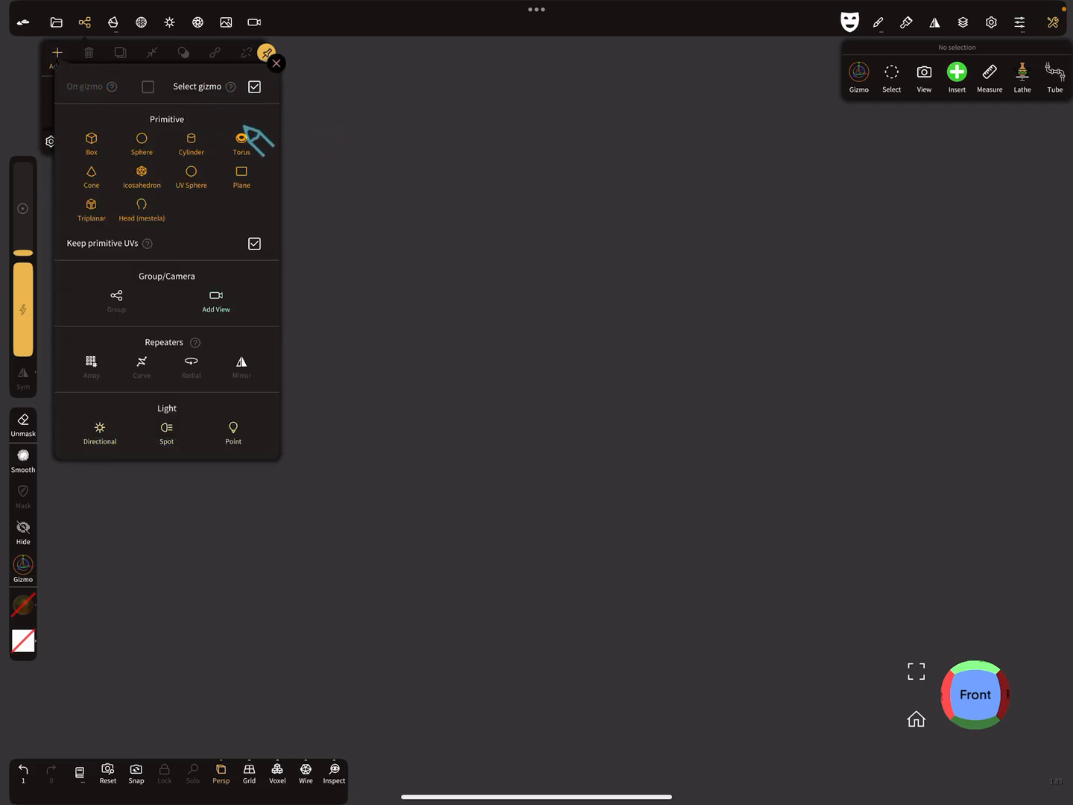
pyautogui.moveTo(83, 250)
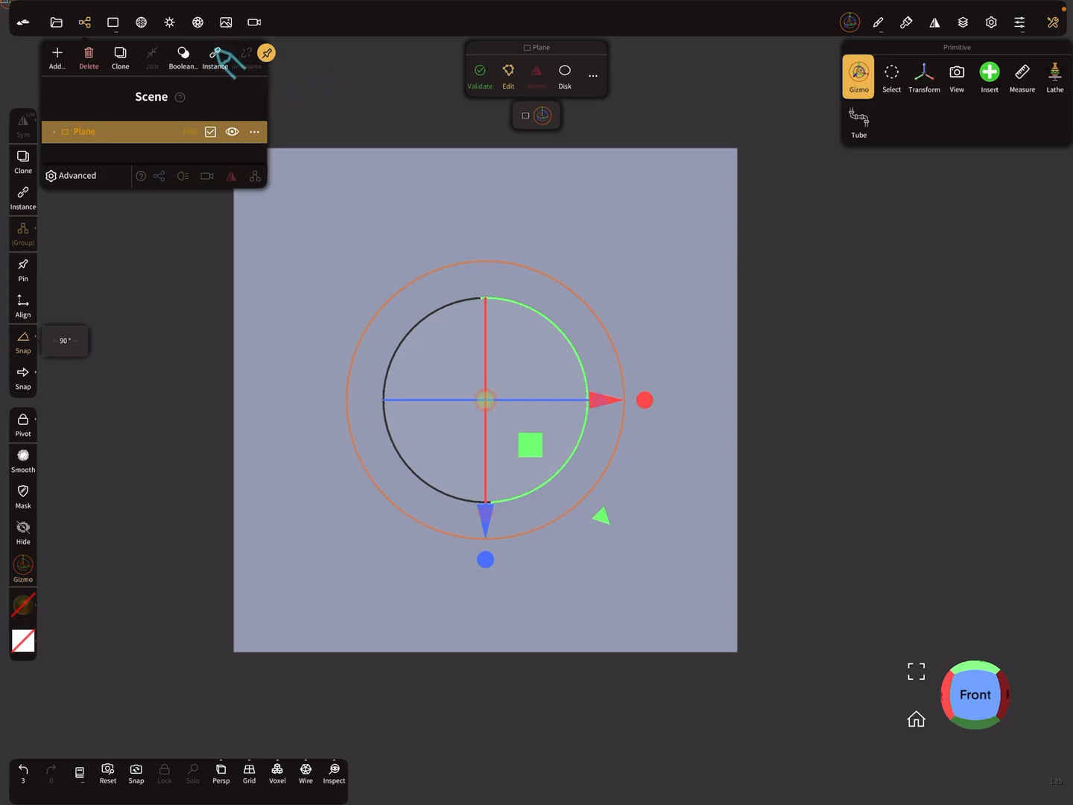
# Clone the plane twice with move snap 1.0 so three planes sit edge to edge.
pyautogui.click(214, 56)
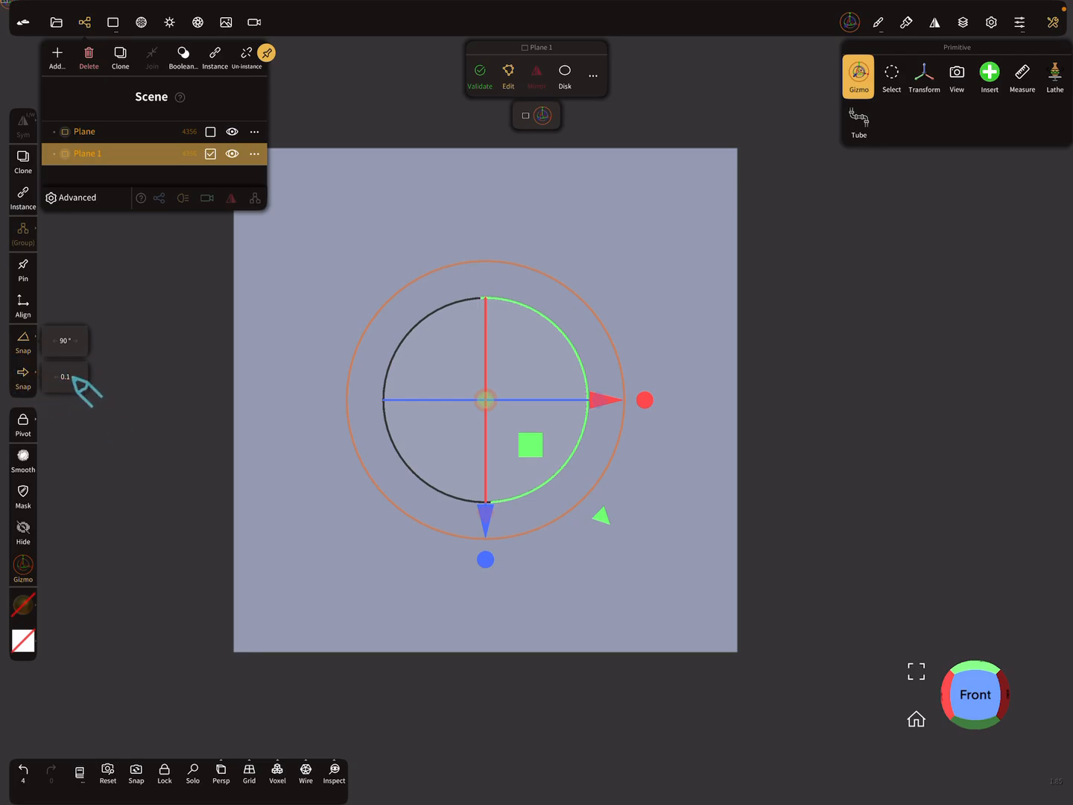
pyautogui.click(65, 377)
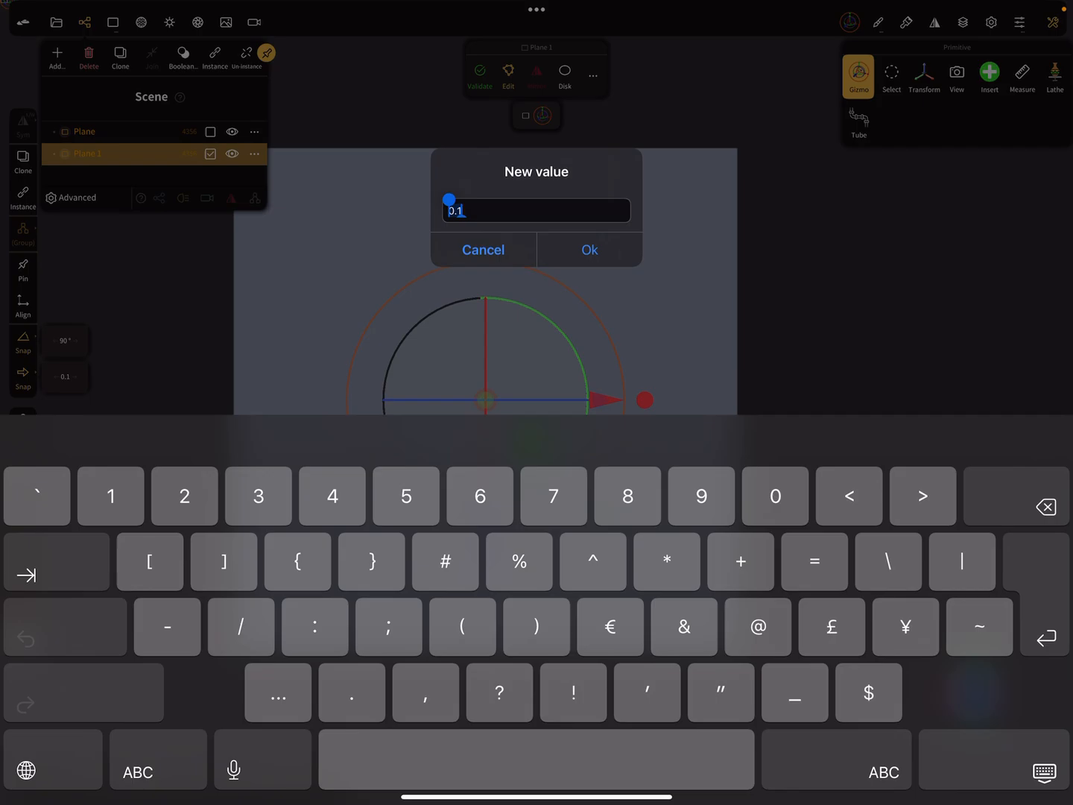
pyautogui.click(589, 249)
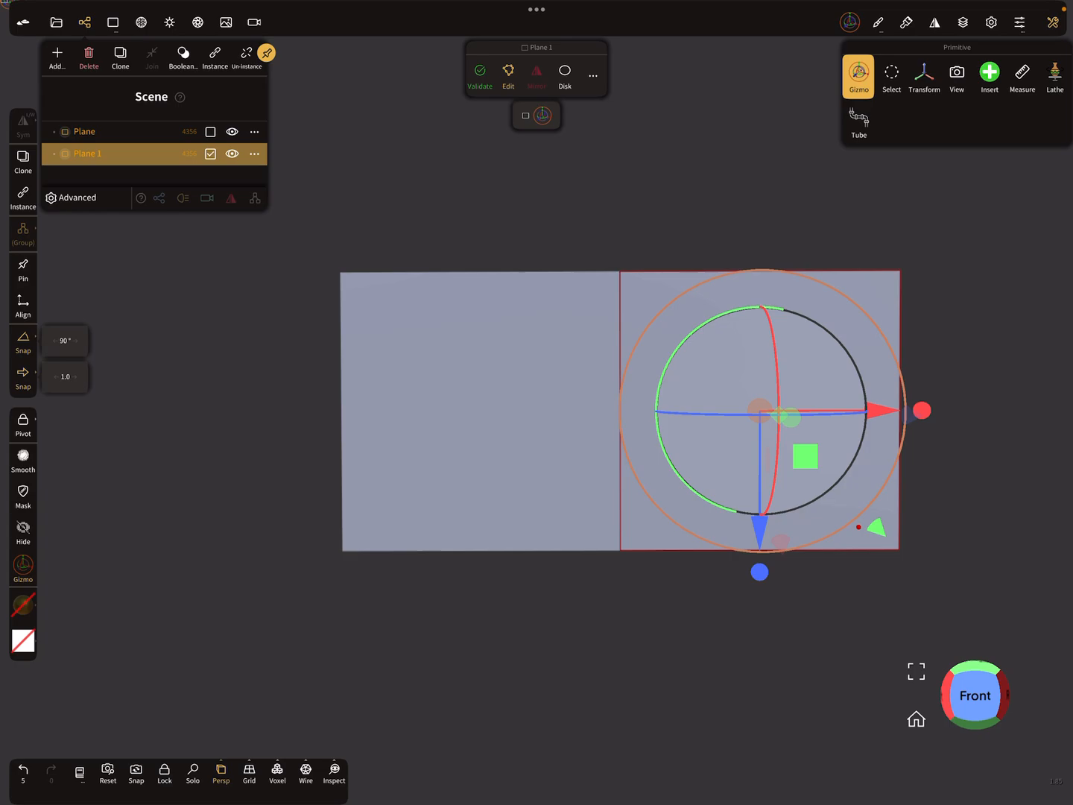
pyautogui.click(85, 131)
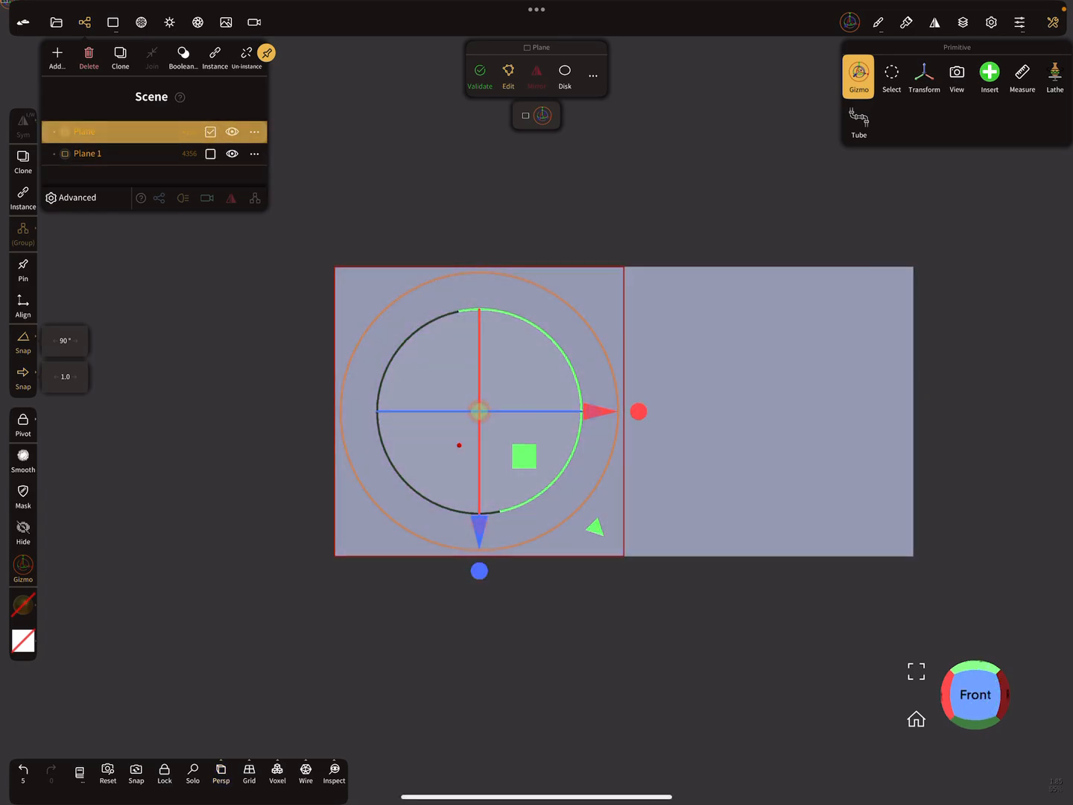
pyautogui.click(215, 57)
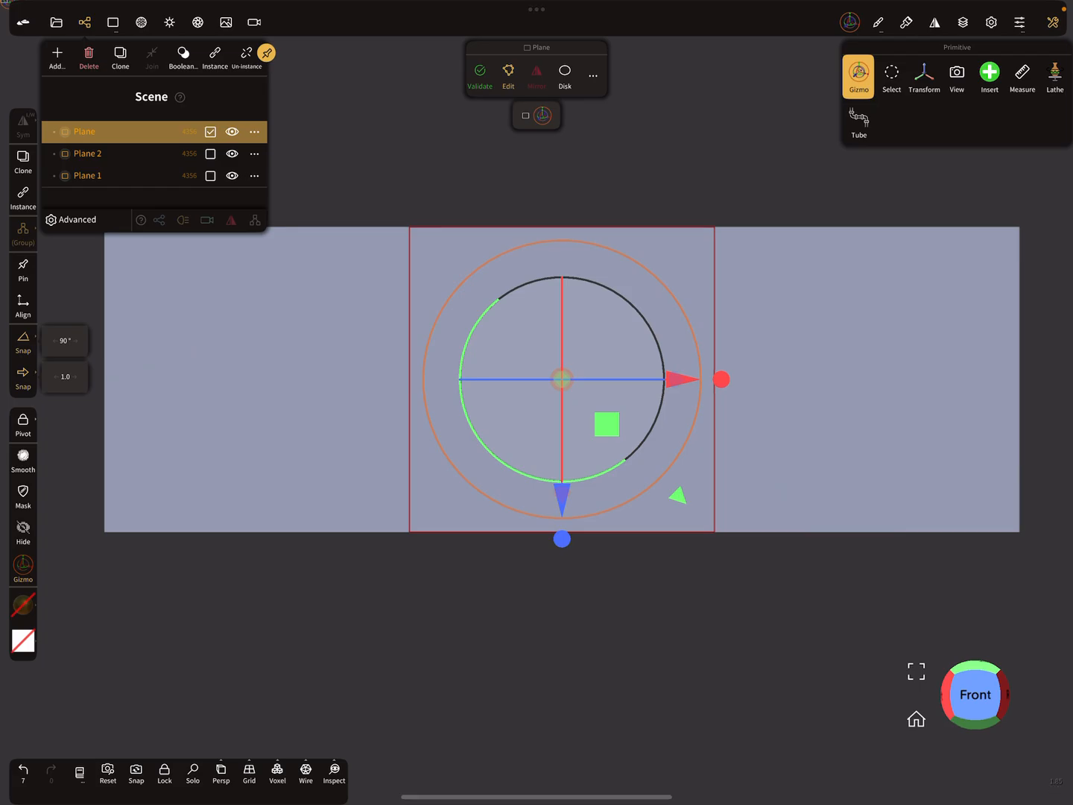
pyautogui.click(333, 770)
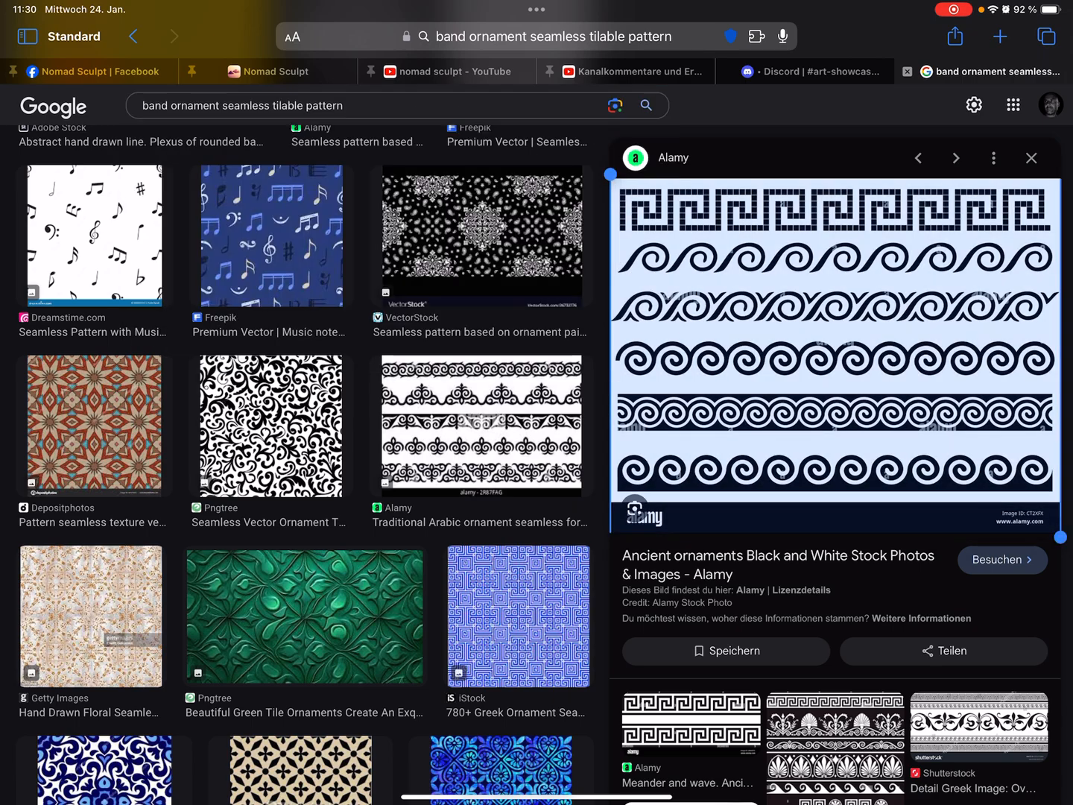
# Pick the Traditional Arabic ornament band from the image results and save it to Photos.
pyautogui.scroll(-3)
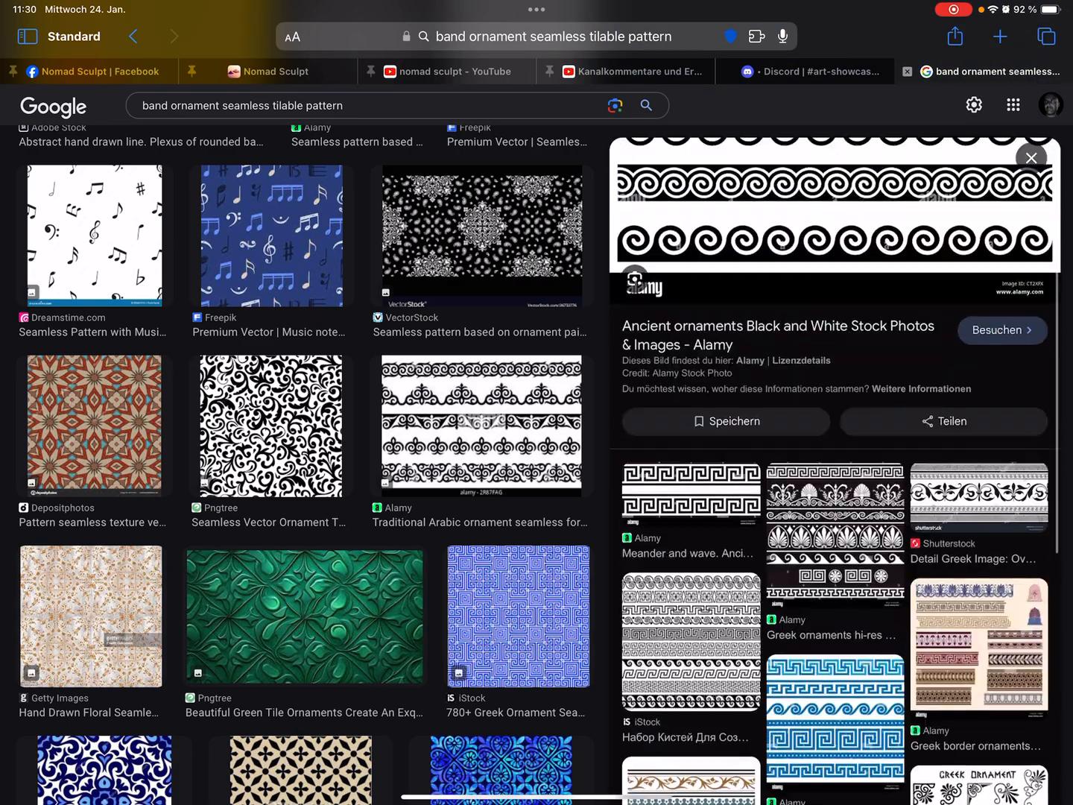
pyautogui.click(481, 425)
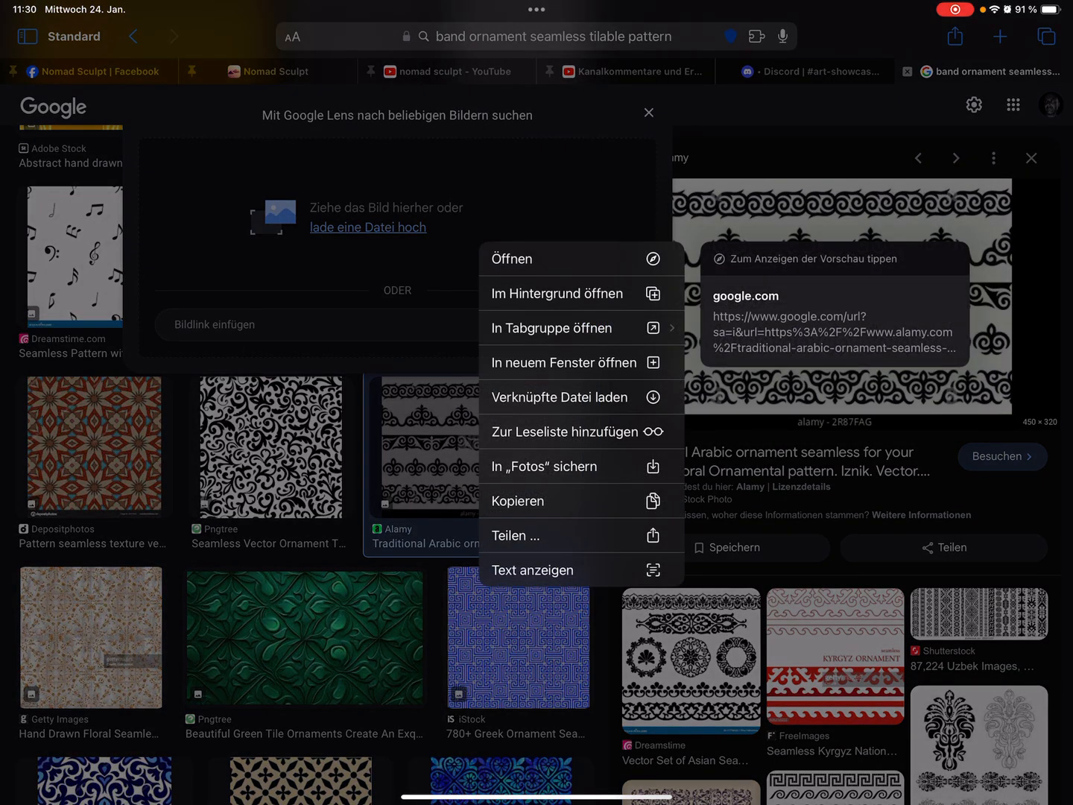
pyautogui.click(648, 112)
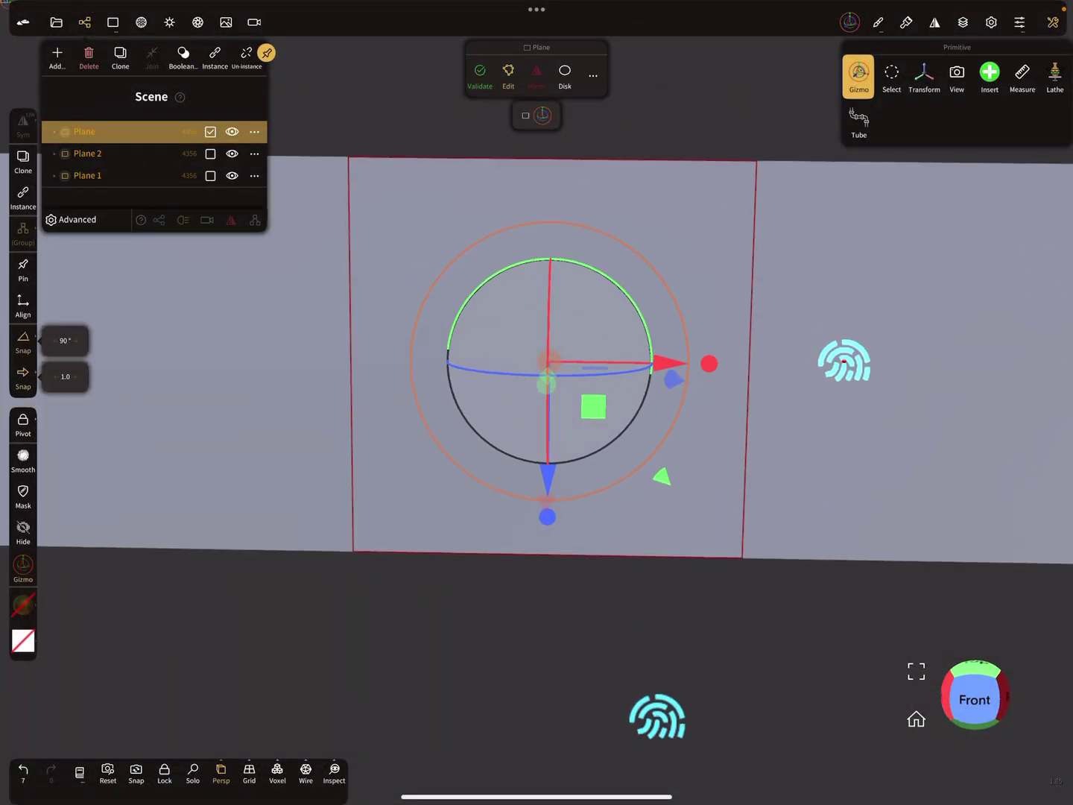
# Load IMG_5941 from Photos as the plane's Color texture with Scale Y 0.5.
pyautogui.click(141, 22)
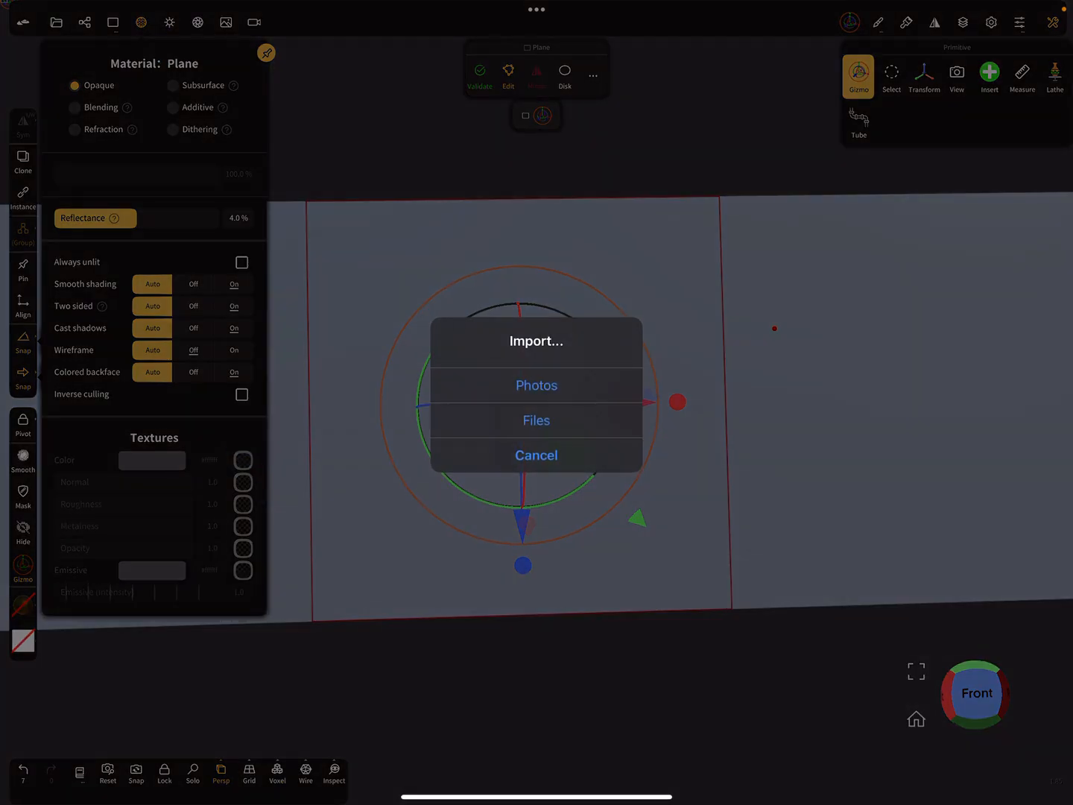
pyautogui.click(536, 385)
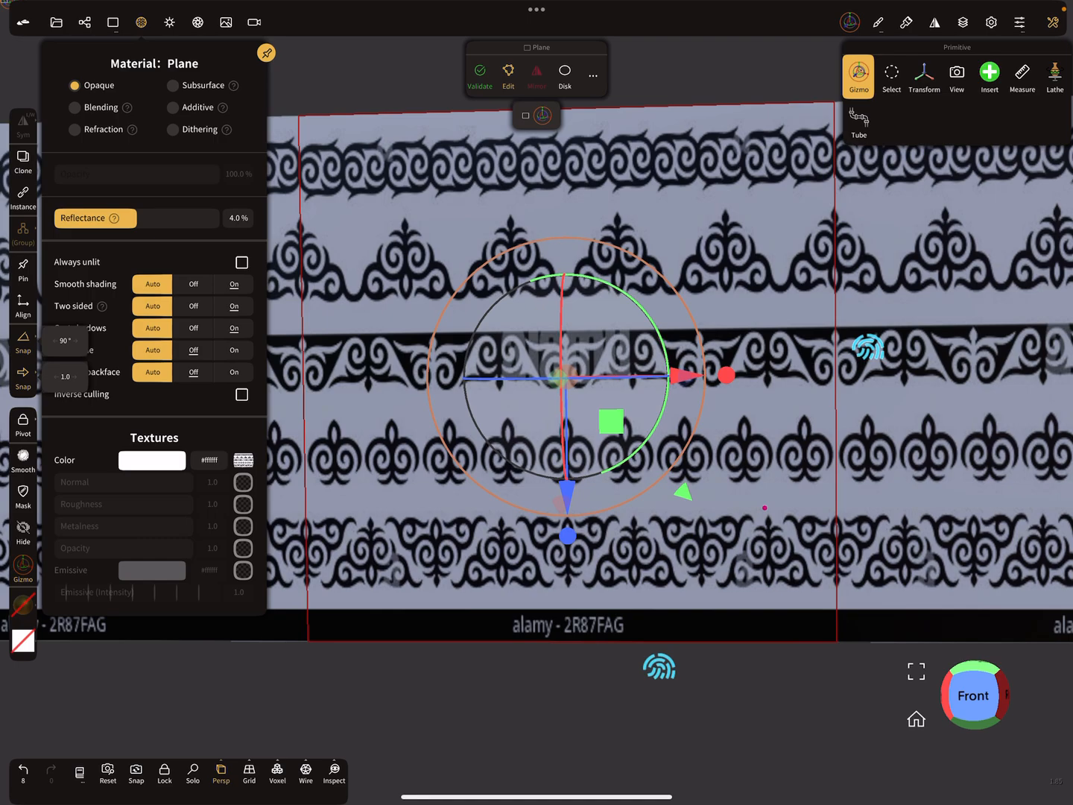
pyautogui.click(243, 461)
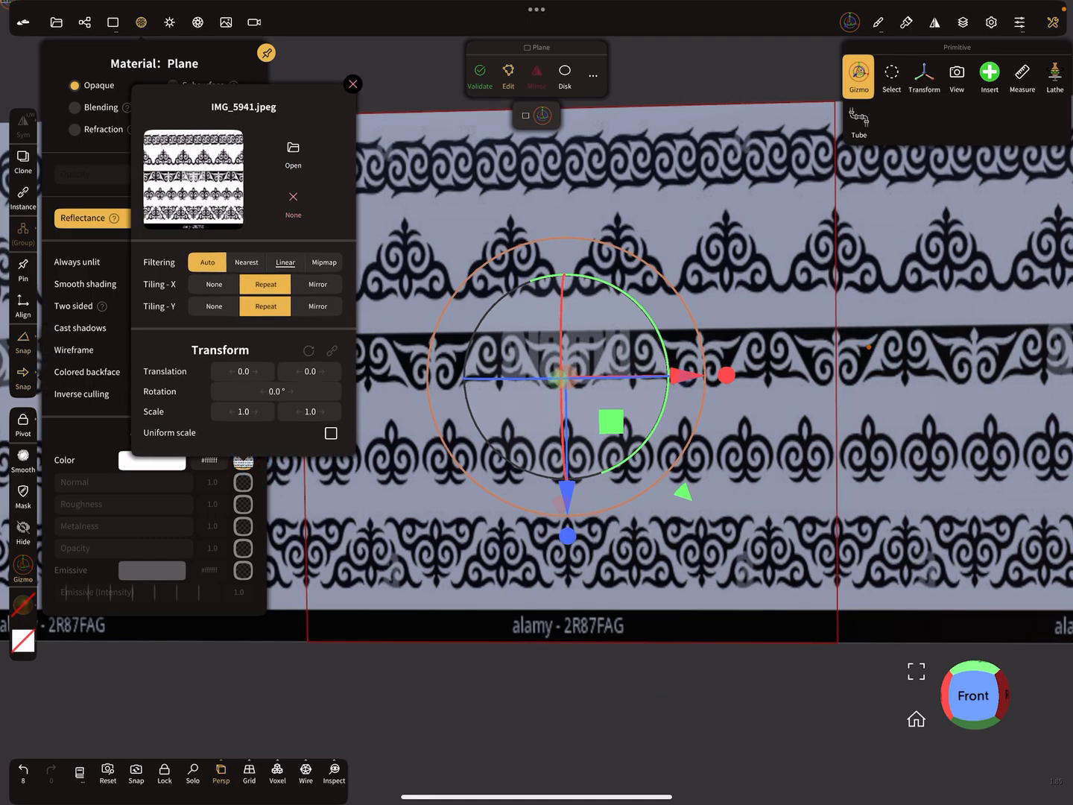
pyautogui.click(353, 84)
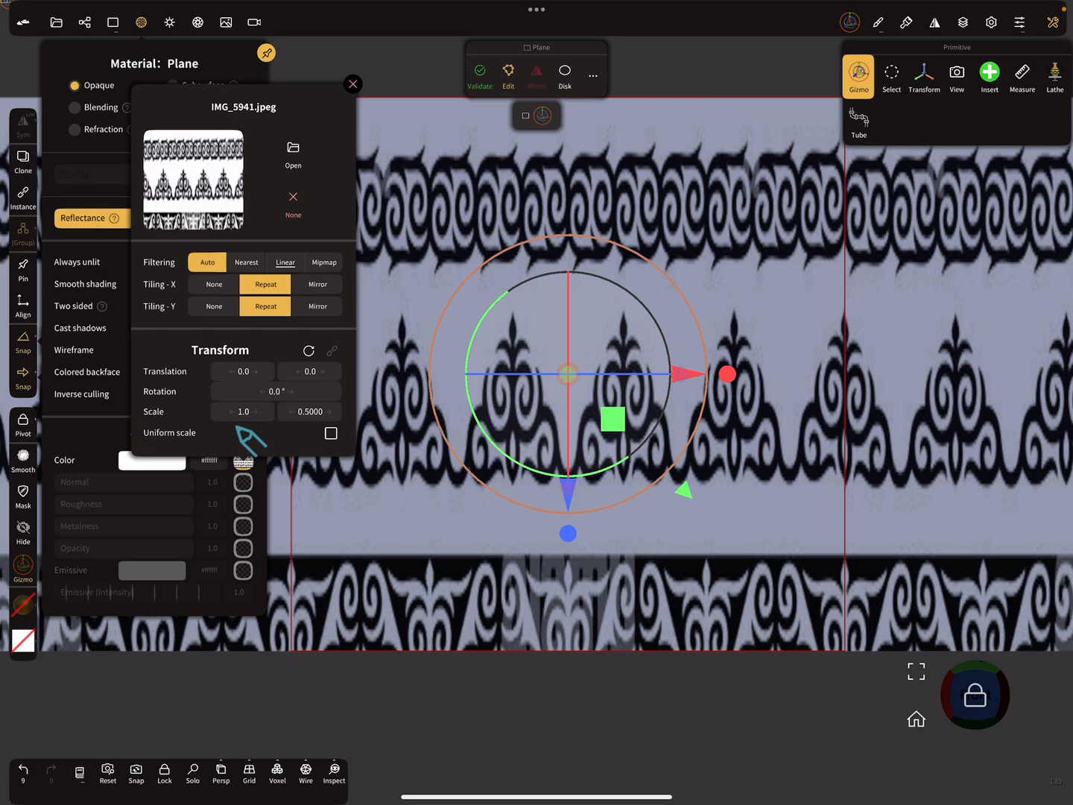
# Lower the colour texture's Scale Y to about 0.17 to isolate one band of motifs.
pyautogui.moveTo(309, 411); pyautogui.dragTo(309, 417)
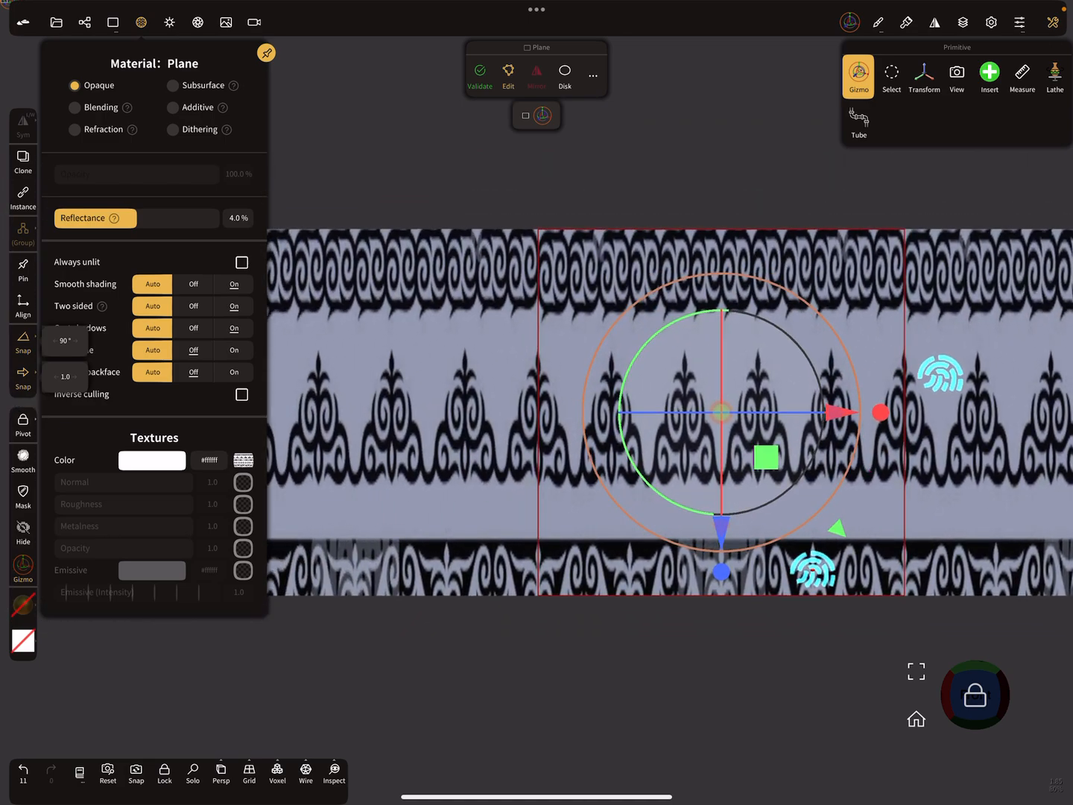
pyautogui.click(243, 460)
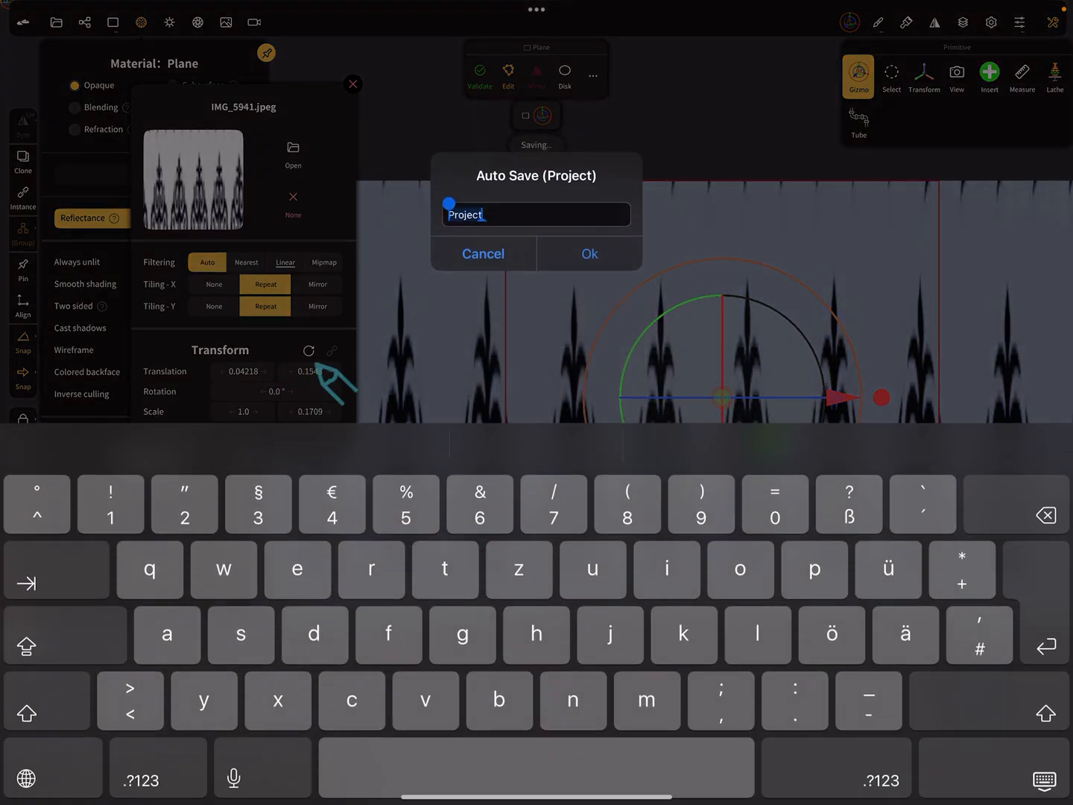
pyautogui.click(589, 253)
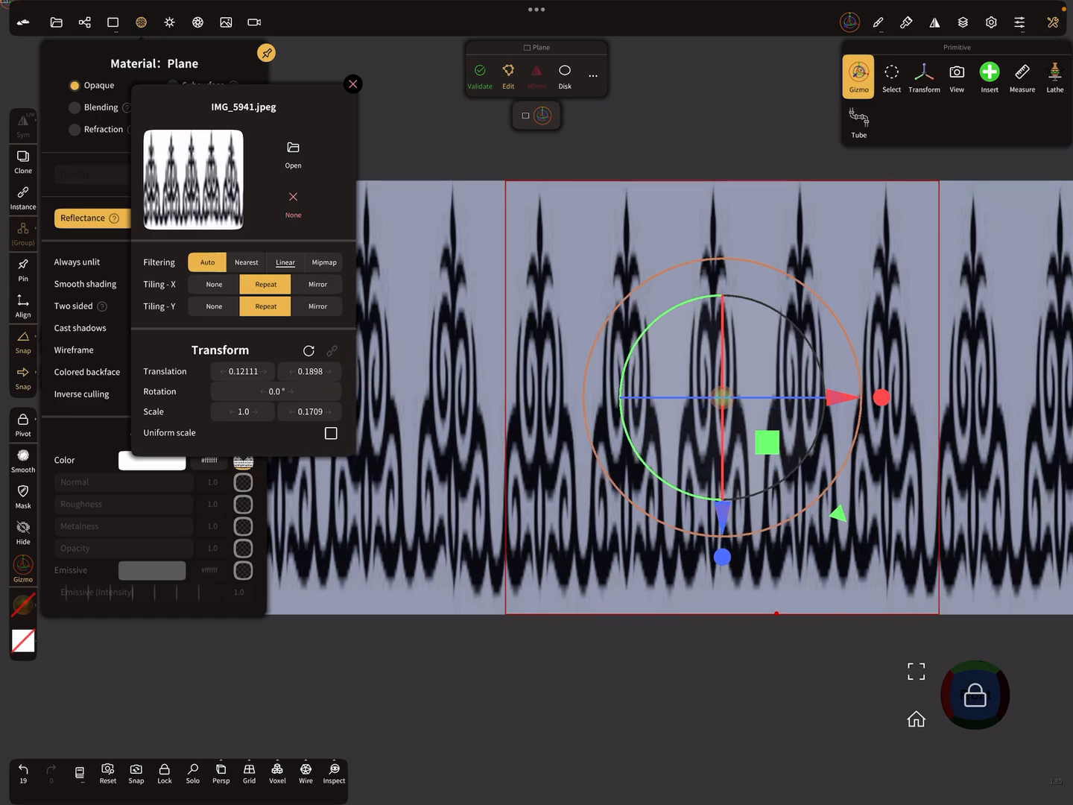
# Enlarge the texture to roughly Scale 0.20/0.23 and shift it so one motif fills the plane.
pyautogui.moveTo(243, 411); pyautogui.dragTo(243, 417)
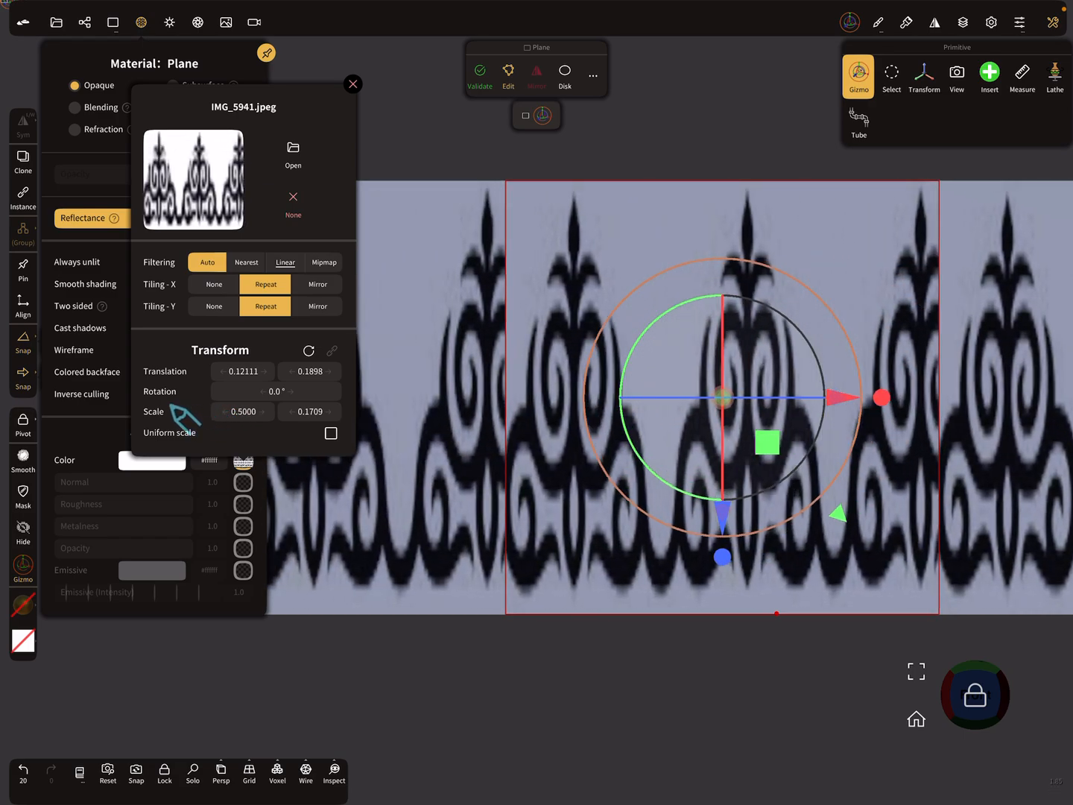
pyautogui.moveTo(268, 412); pyautogui.dragTo(216, 412)
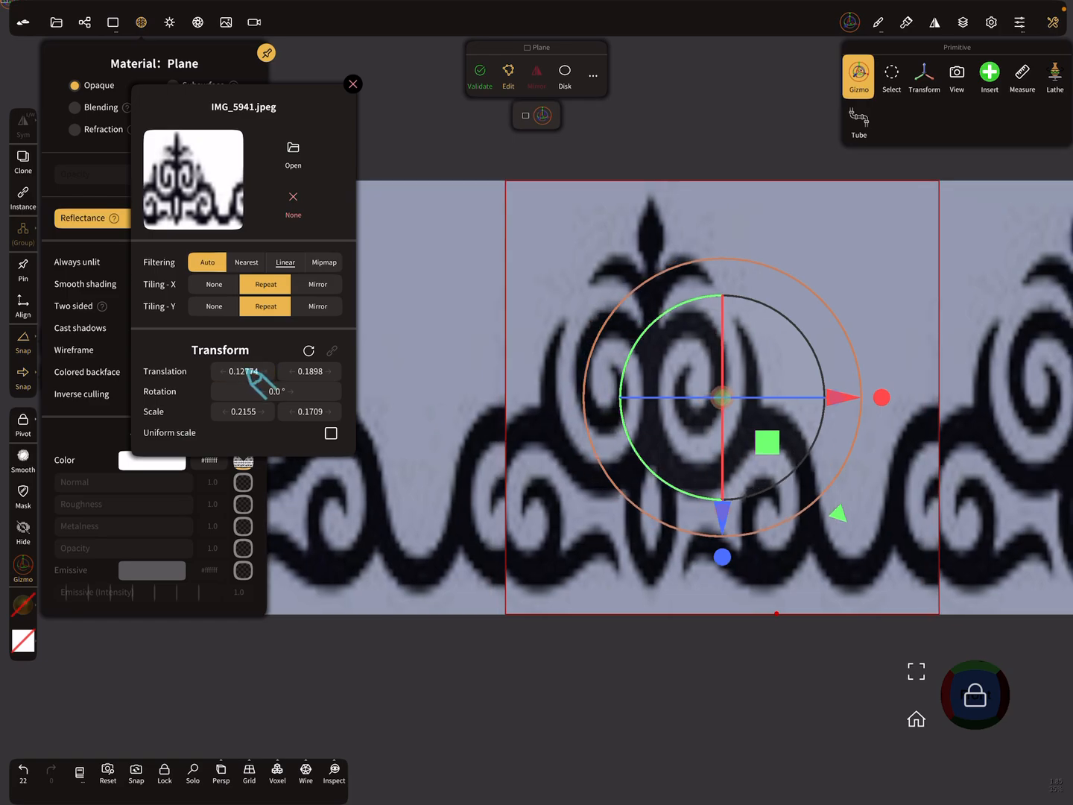
pyautogui.moveTo(242, 371); pyautogui.dragTo(231, 371)
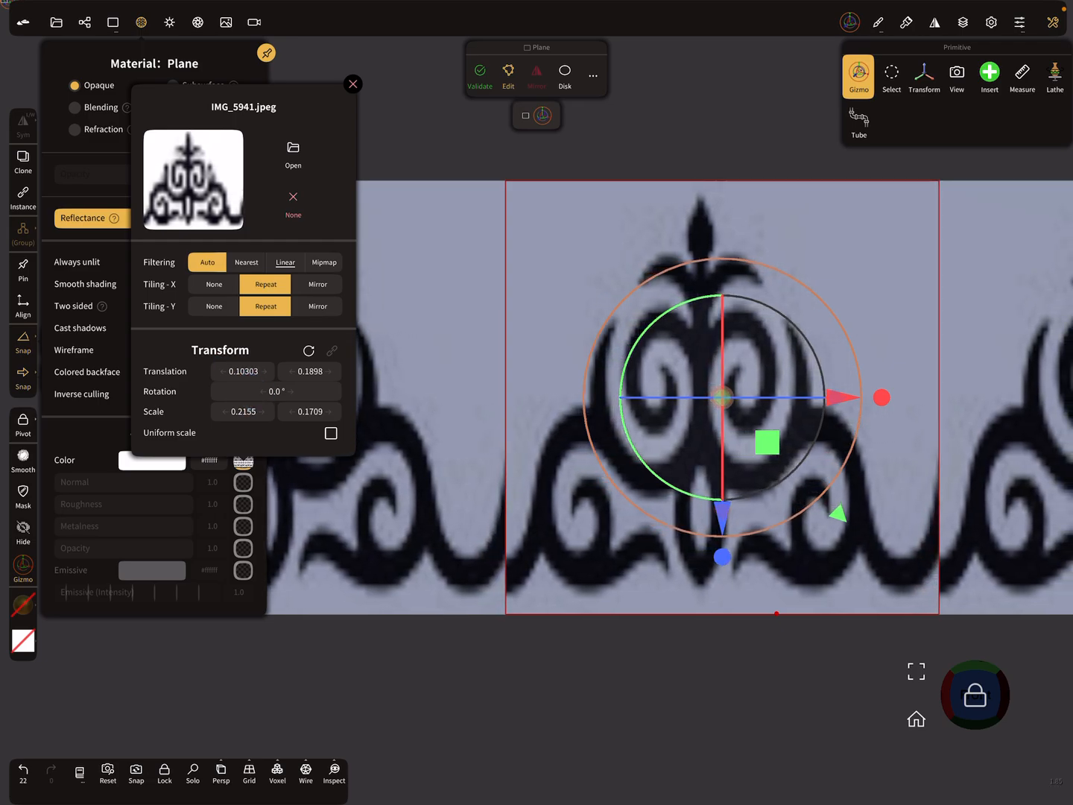
pyautogui.moveTo(309, 370); pyautogui.dragTo(313, 373)
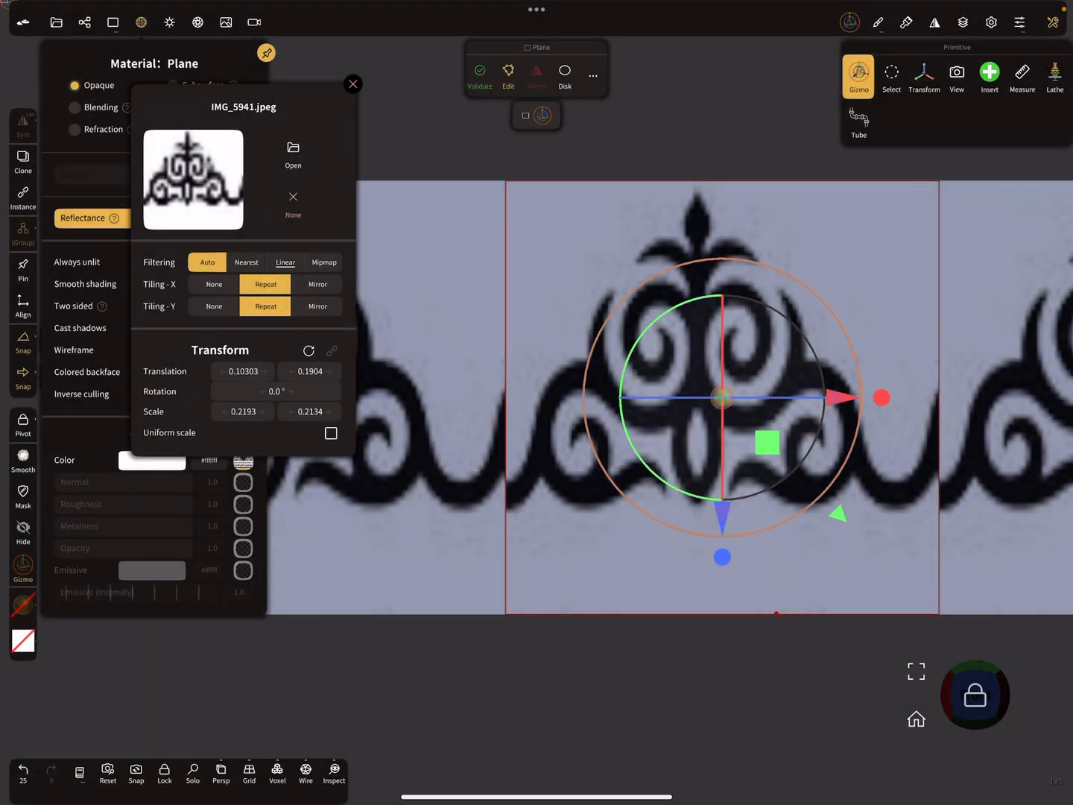
pyautogui.moveTo(308, 371); pyautogui.dragTo(320, 380)
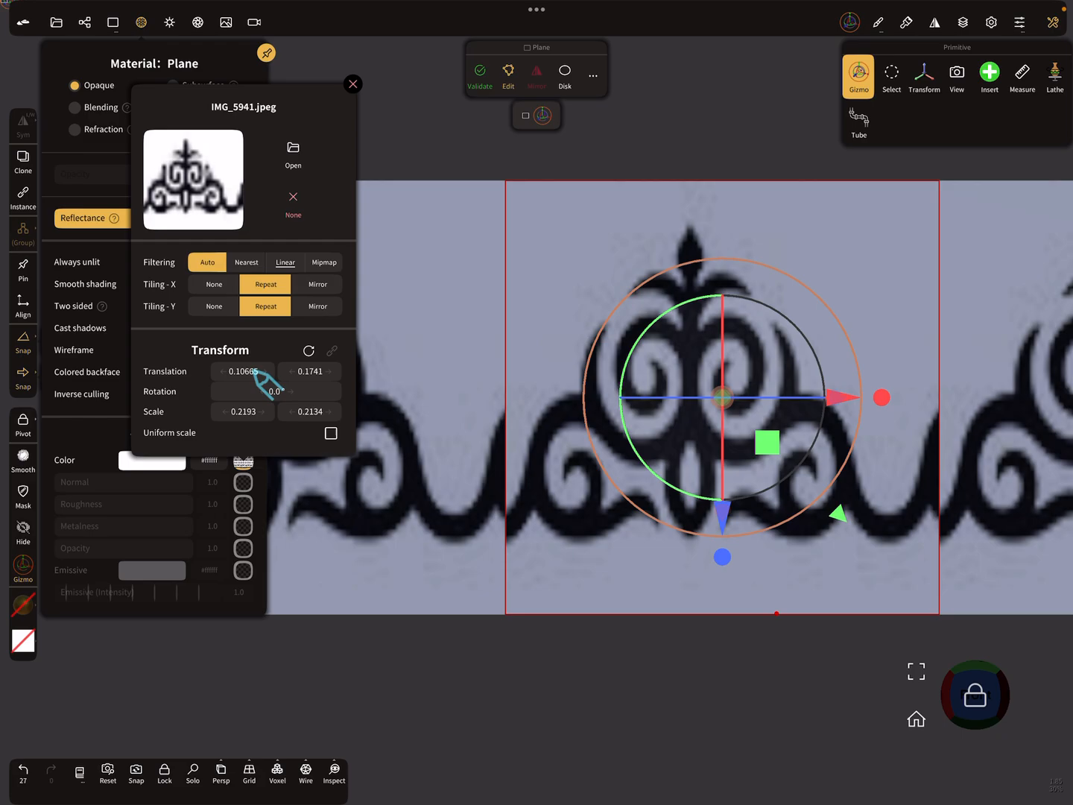
# Fine-tune the horizontal scale and Translation (about 0.10/0.17) to centre the ornament.
pyautogui.moveTo(243, 371); pyautogui.dragTo(237, 387)
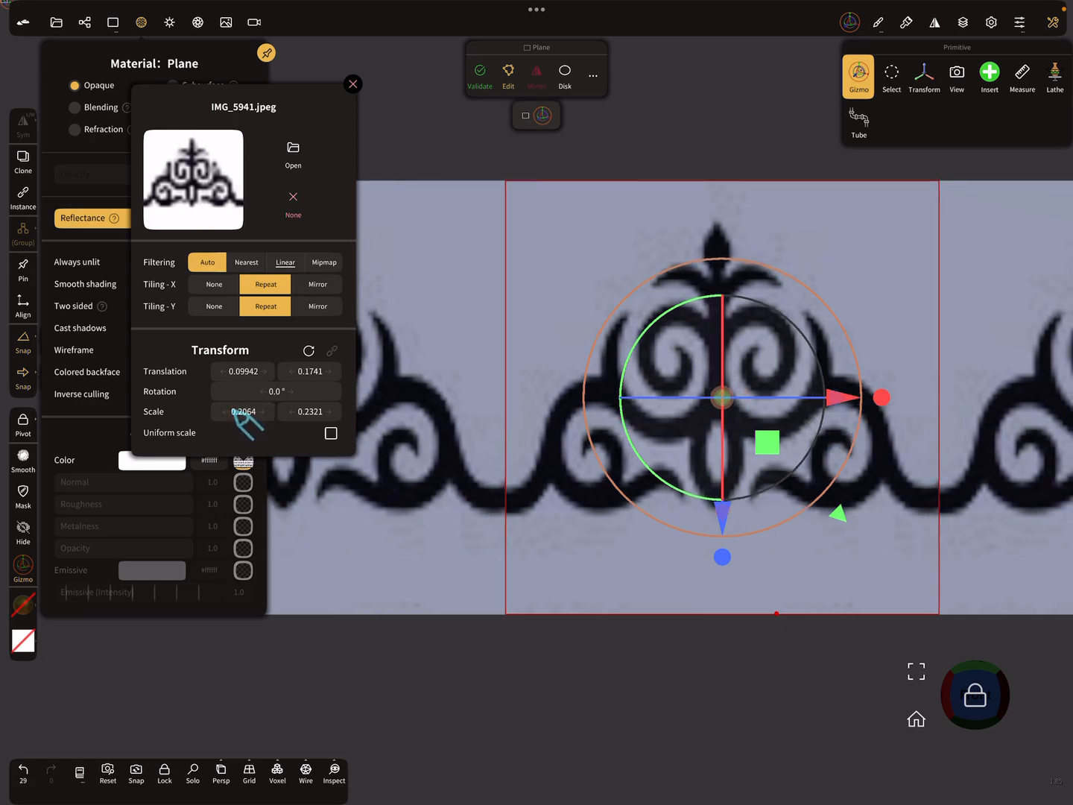
pyautogui.moveTo(242, 411); pyautogui.dragTo(237, 413)
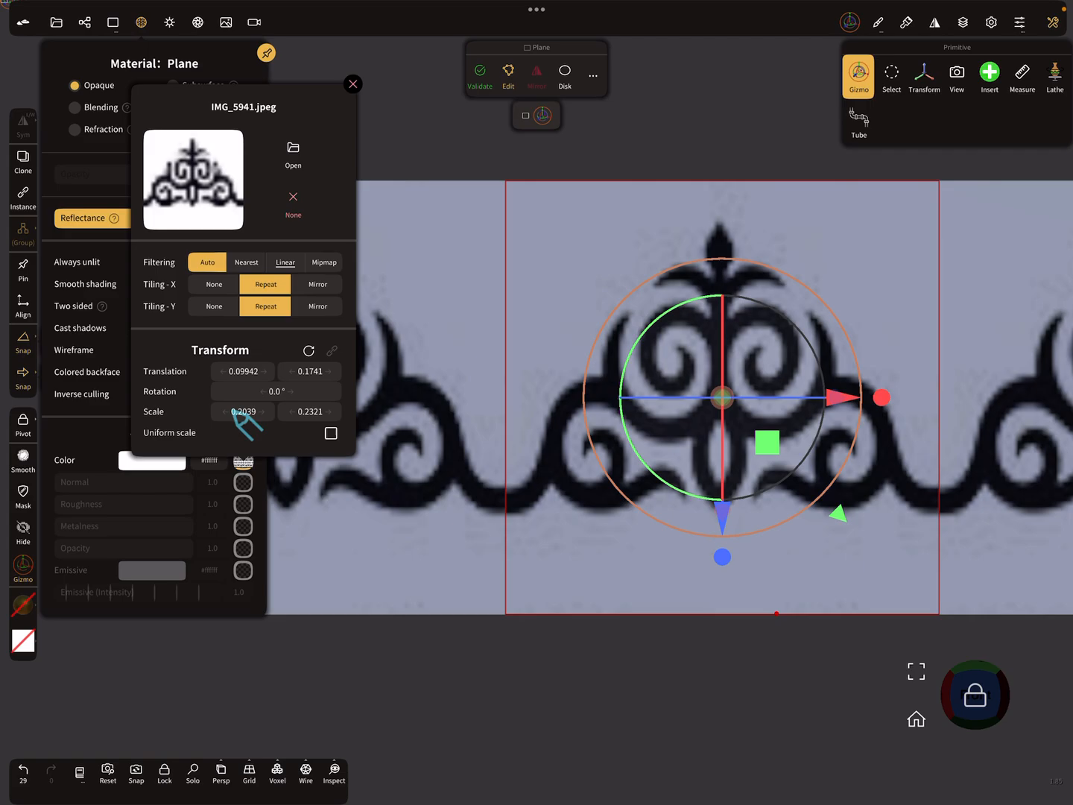
pyautogui.moveTo(242, 411); pyautogui.dragTo(240, 411)
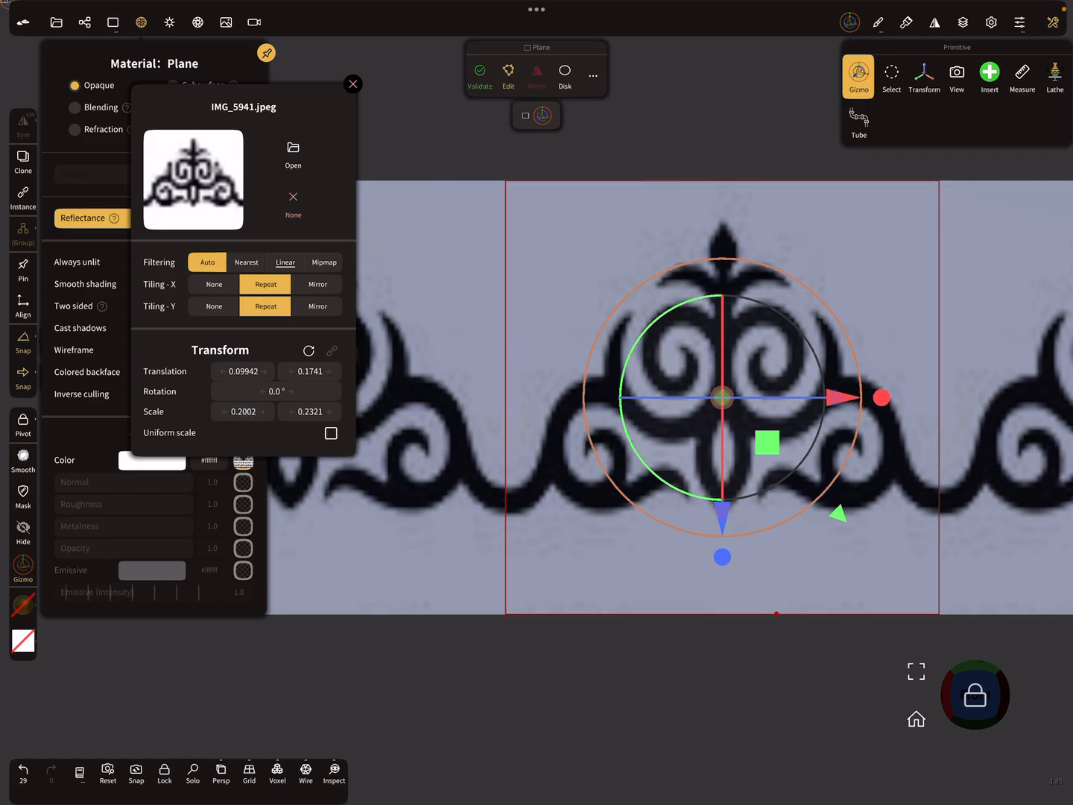
pyautogui.click(242, 371)
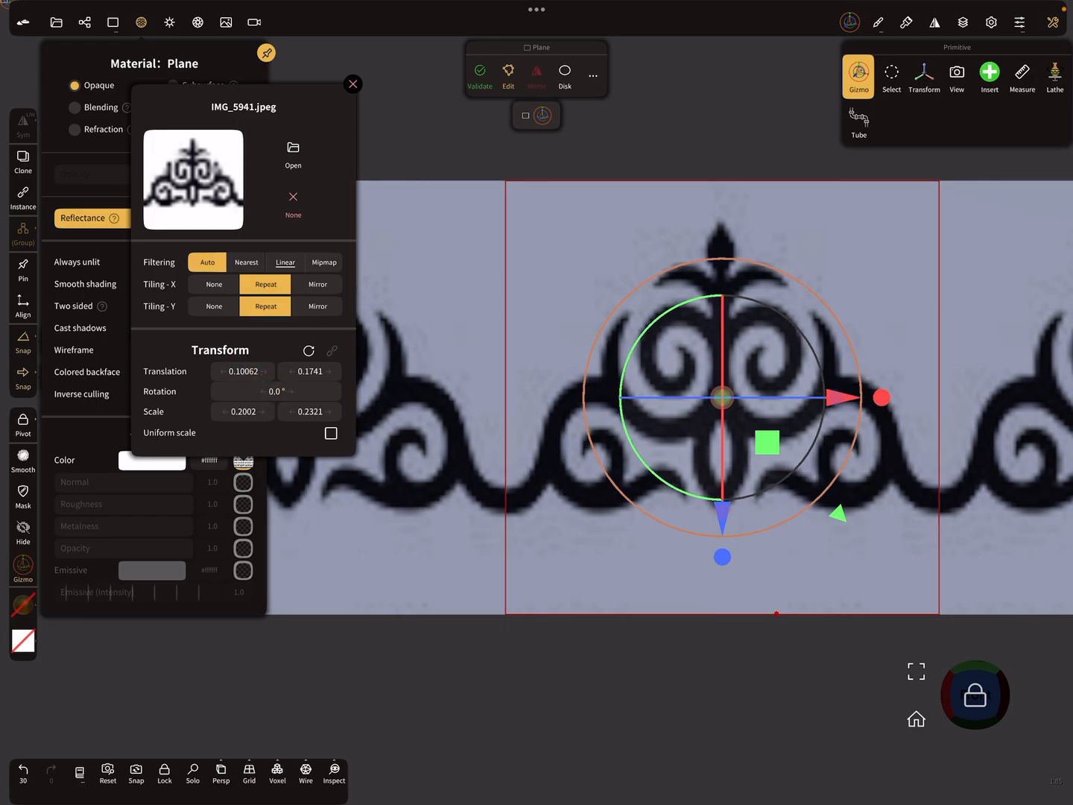
pyautogui.click(241, 412)
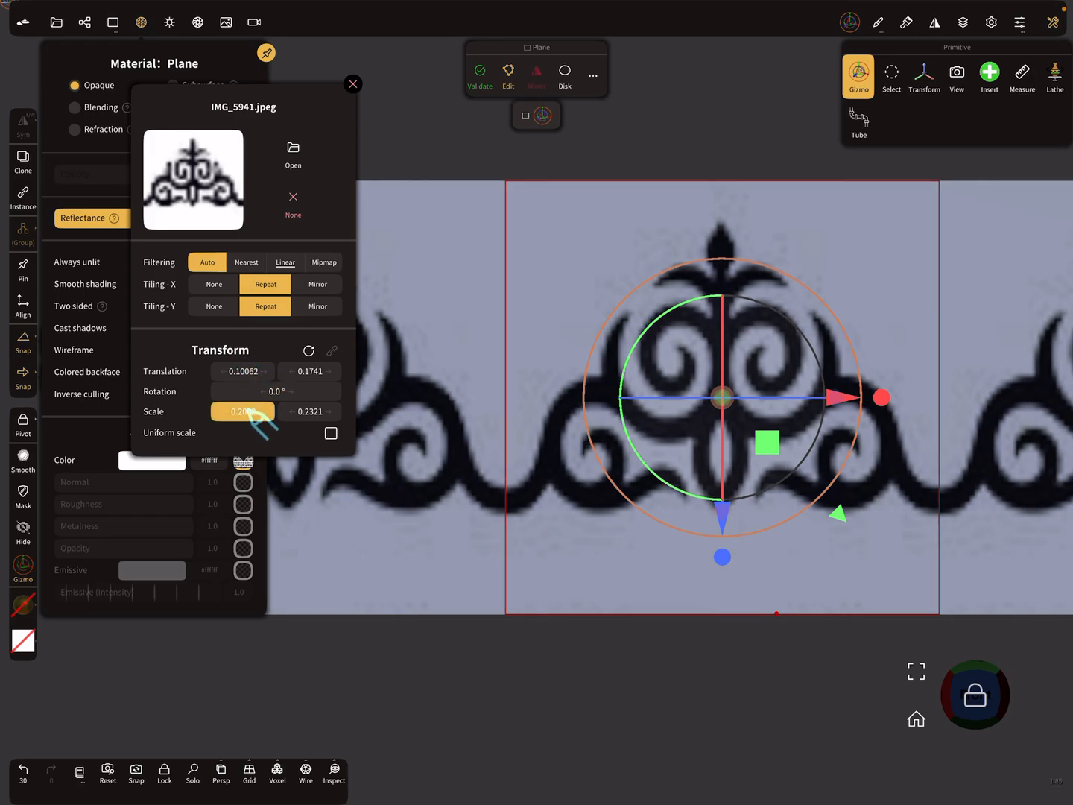
pyautogui.moveTo(242, 412); pyautogui.dragTo(239, 411)
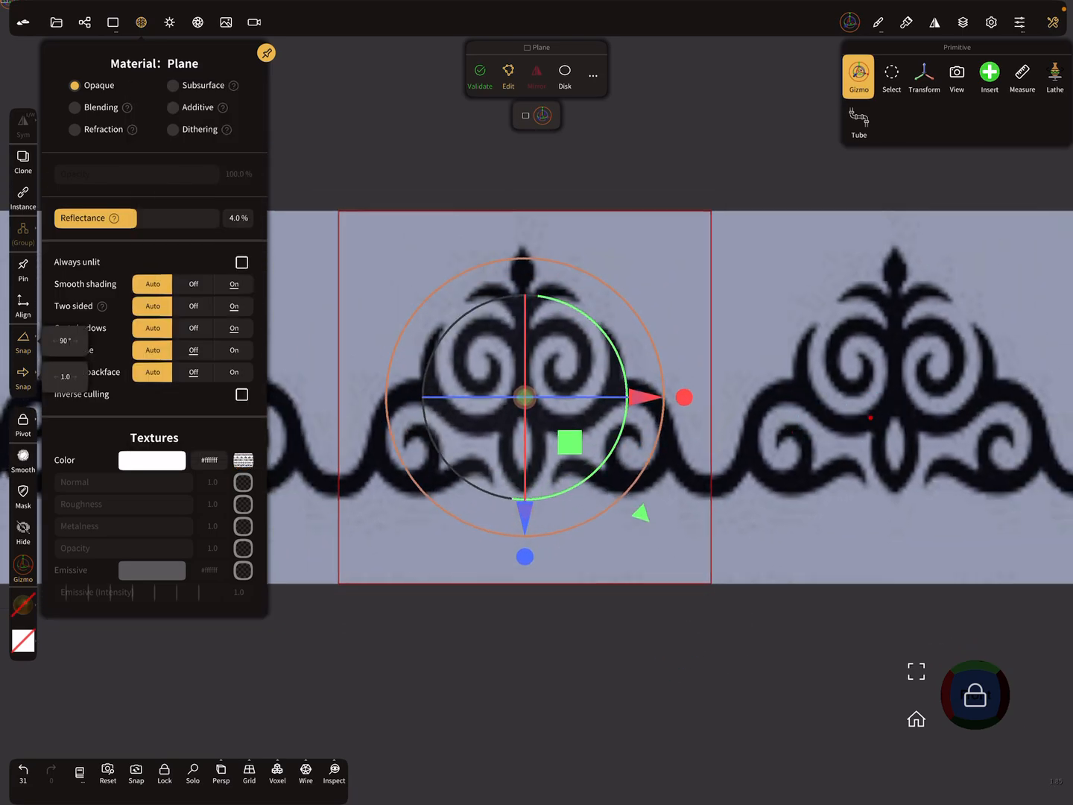
# Show Plane color.png, a clean black-on-white ornament, as the plane's colour texture entry.
pyautogui.click(112, 21)
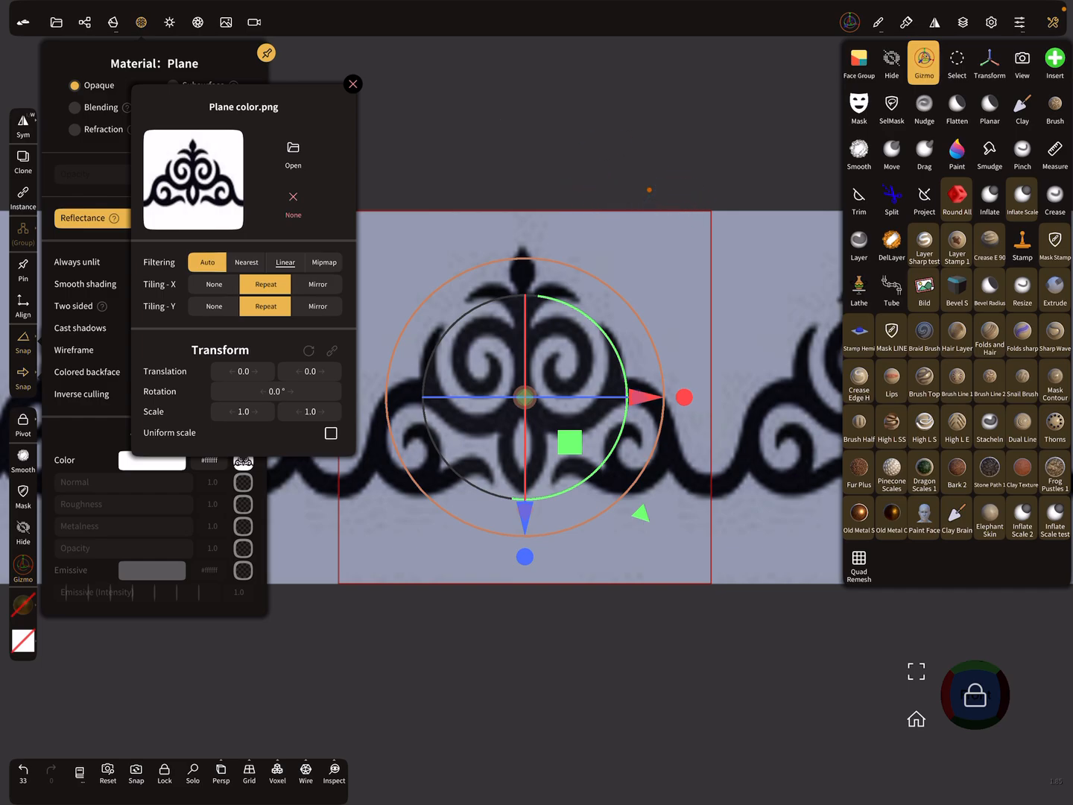
pyautogui.click(353, 83)
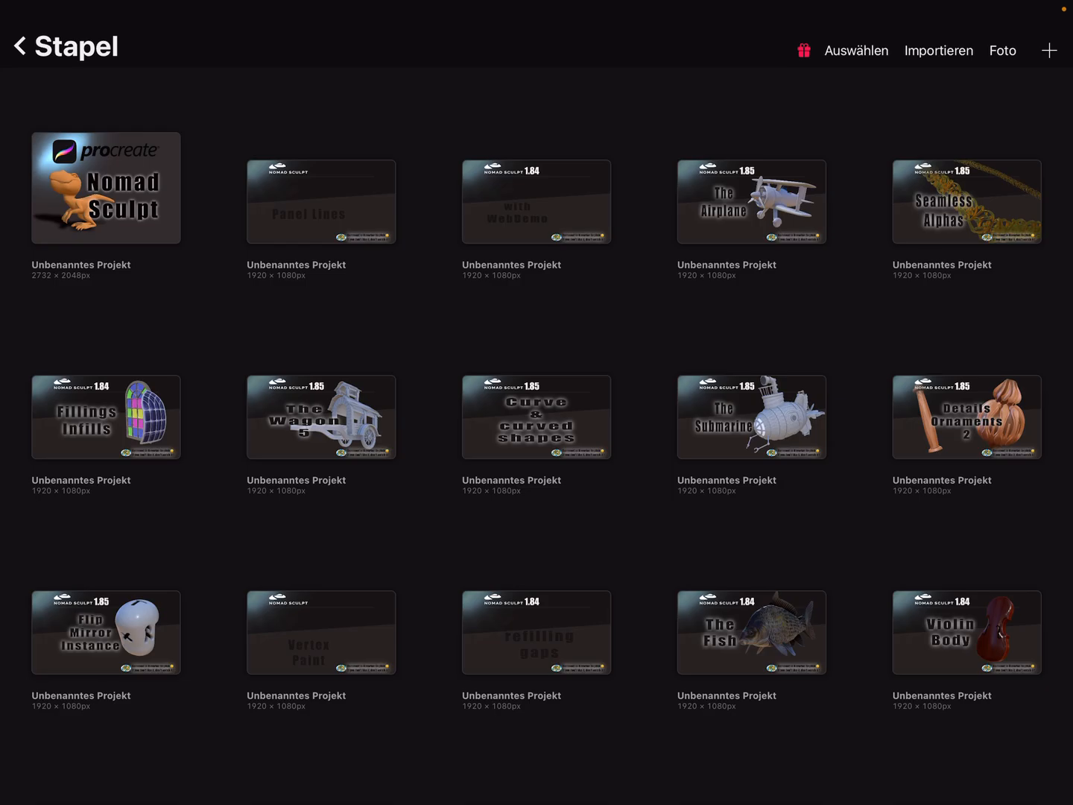
# Import the ornament image from Auf meinem iPad > Nomad into the Procreate gallery.
pyautogui.click(940, 50)
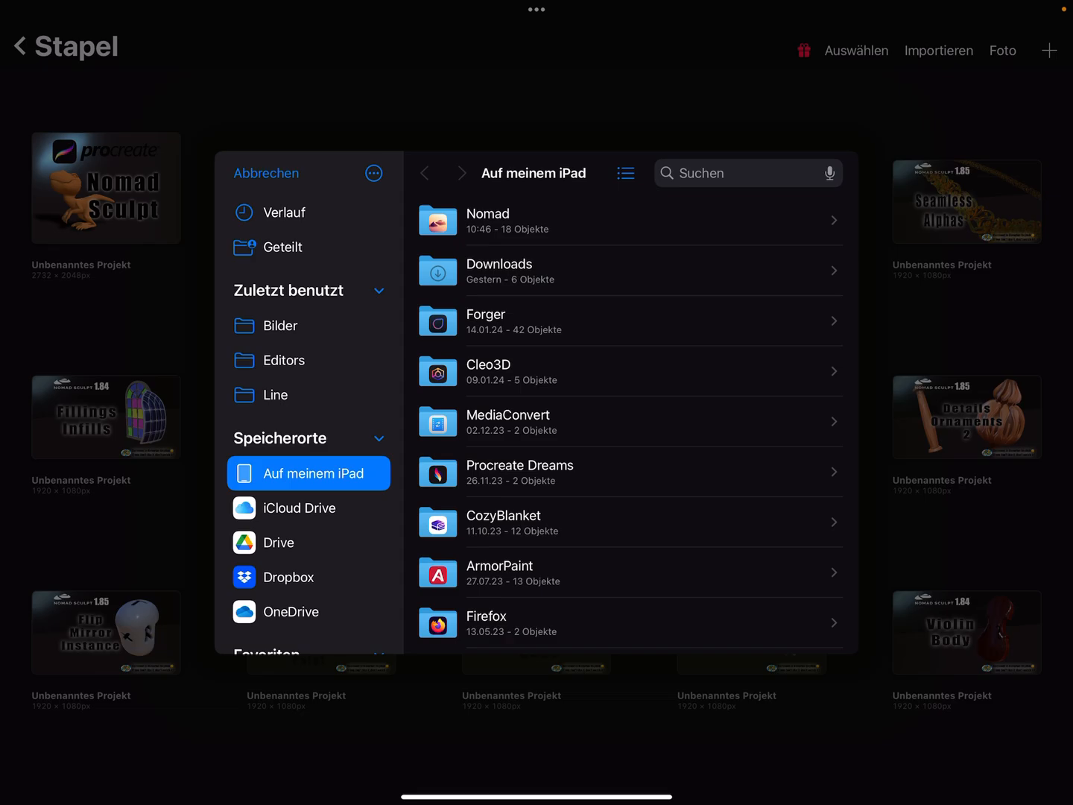
pyautogui.click(488, 220)
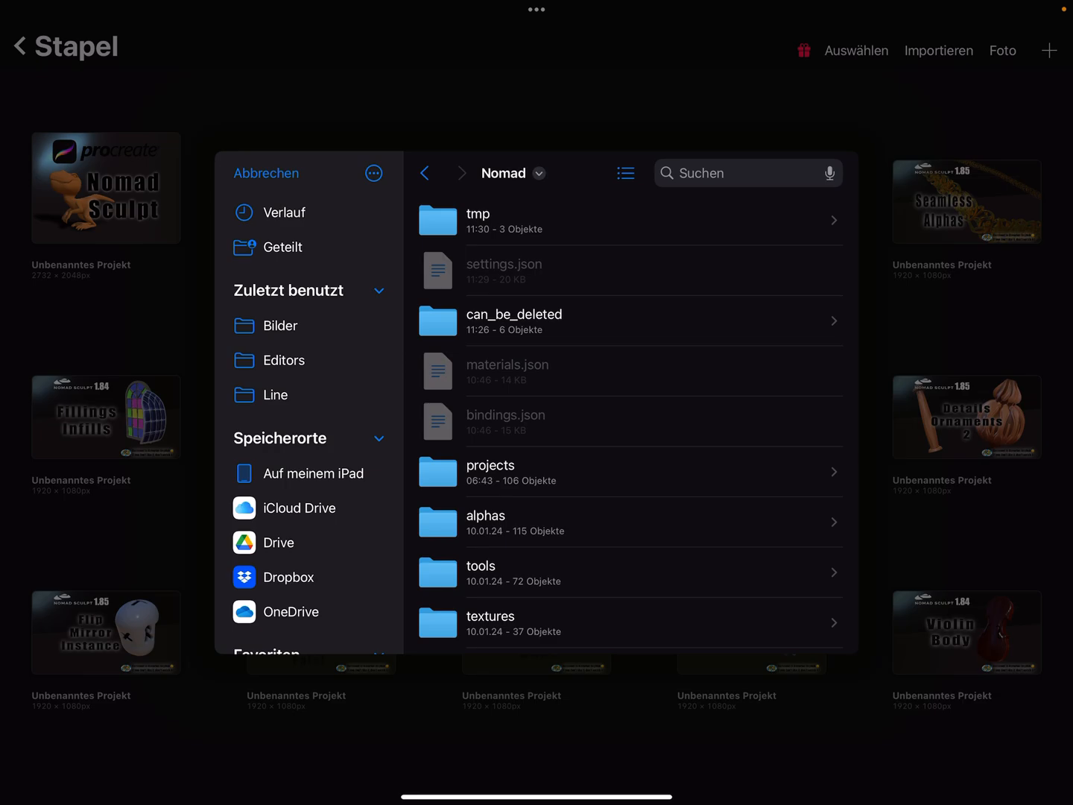
pyautogui.click(490, 617)
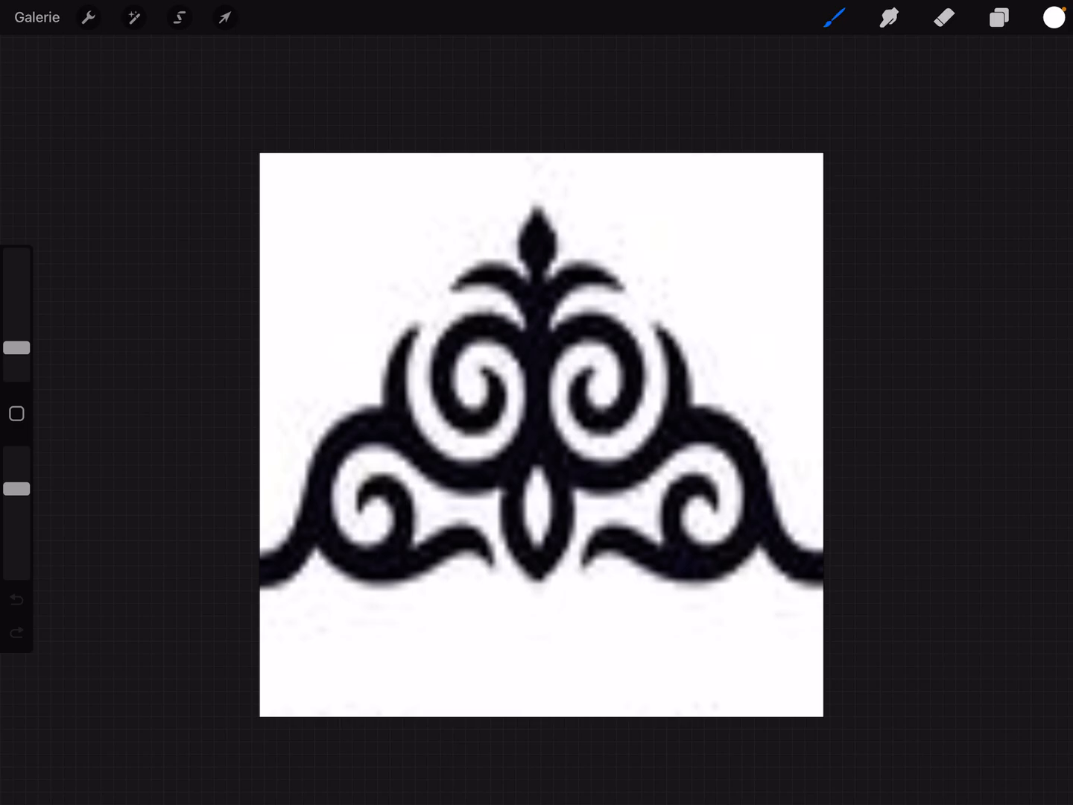
# Apply a Kurven adjustment pulling whites and blacks inward for solid black shapes on white.
pyautogui.click(135, 18)
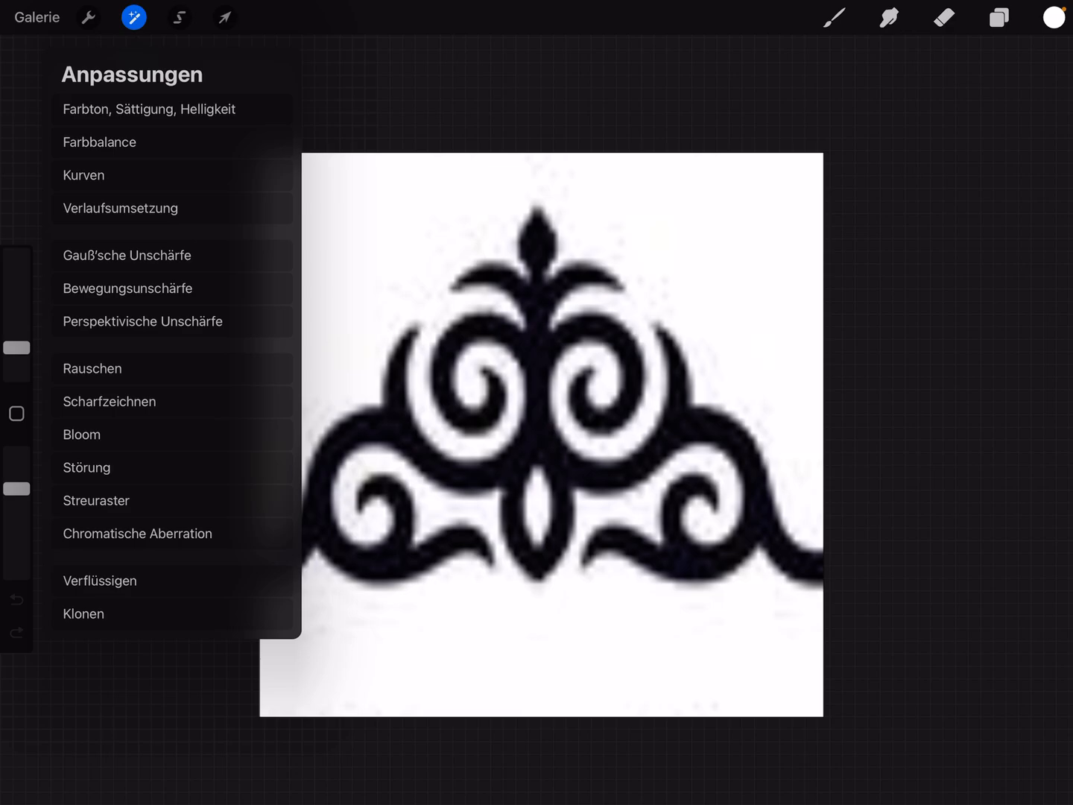
pyautogui.click(83, 175)
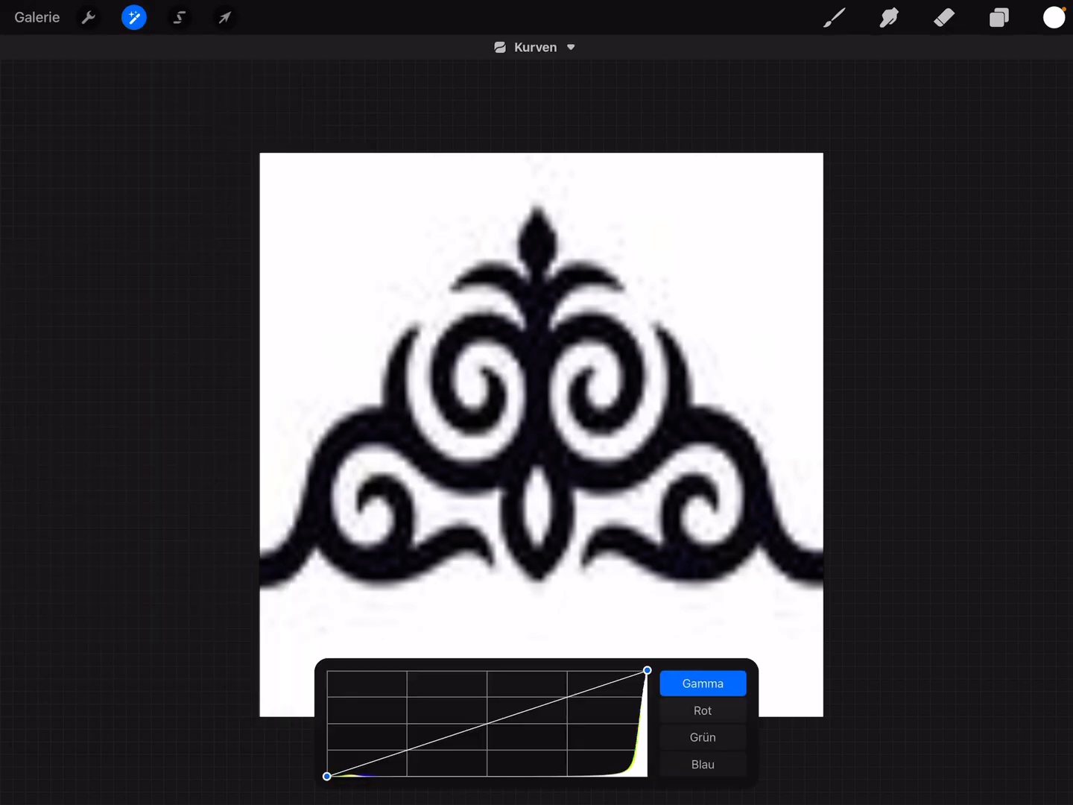
pyautogui.moveTo(646, 671); pyautogui.dragTo(568, 670)
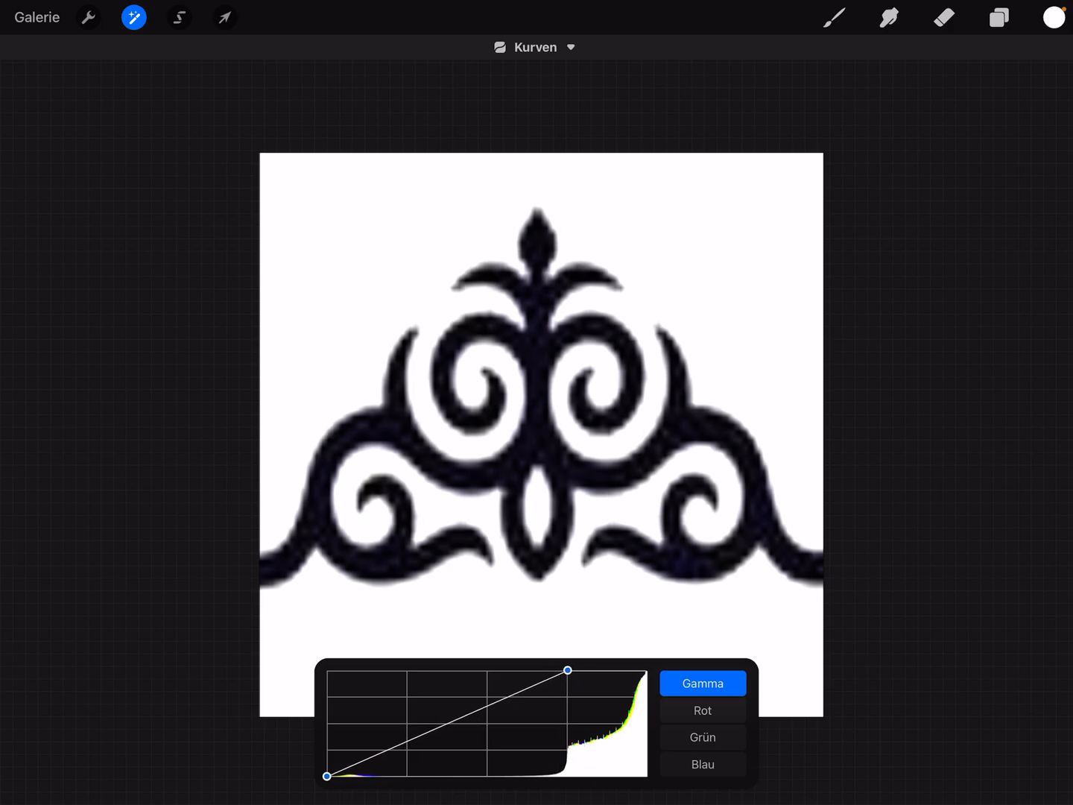
pyautogui.moveTo(568, 670); pyautogui.dragTo(547, 669)
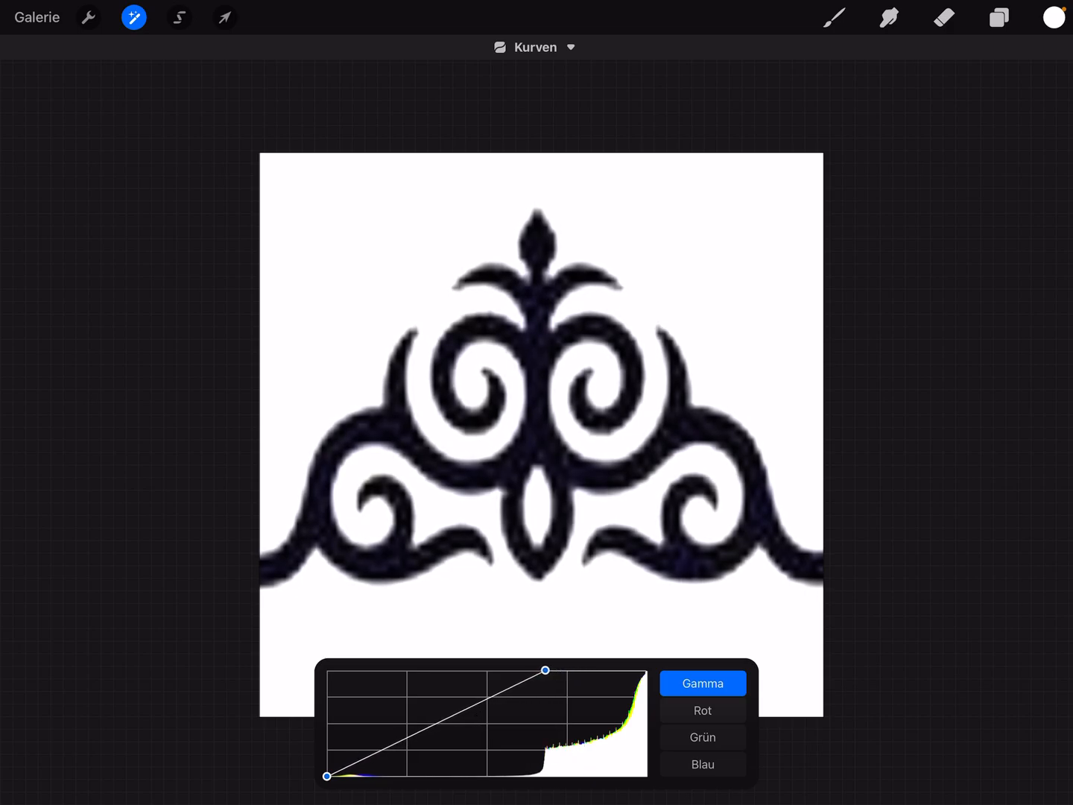
pyautogui.moveTo(327, 777); pyautogui.dragTo(453, 776)
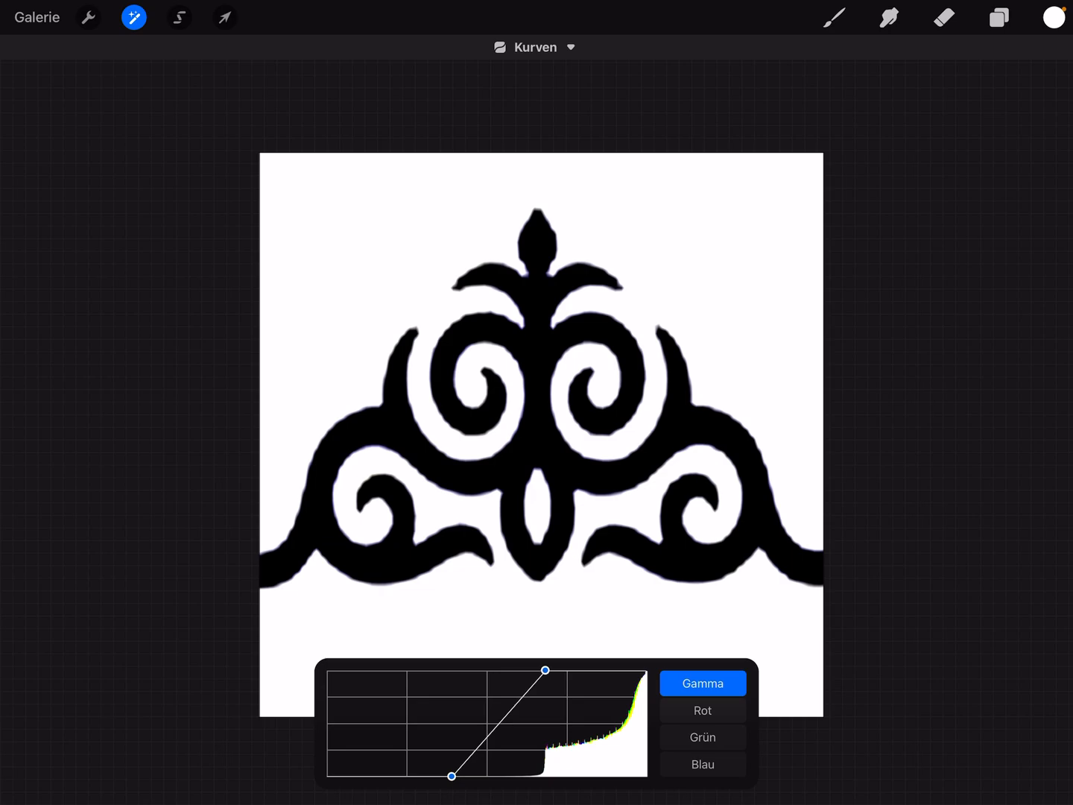
pyautogui.moveTo(455, 775); pyautogui.dragTo(501, 774)
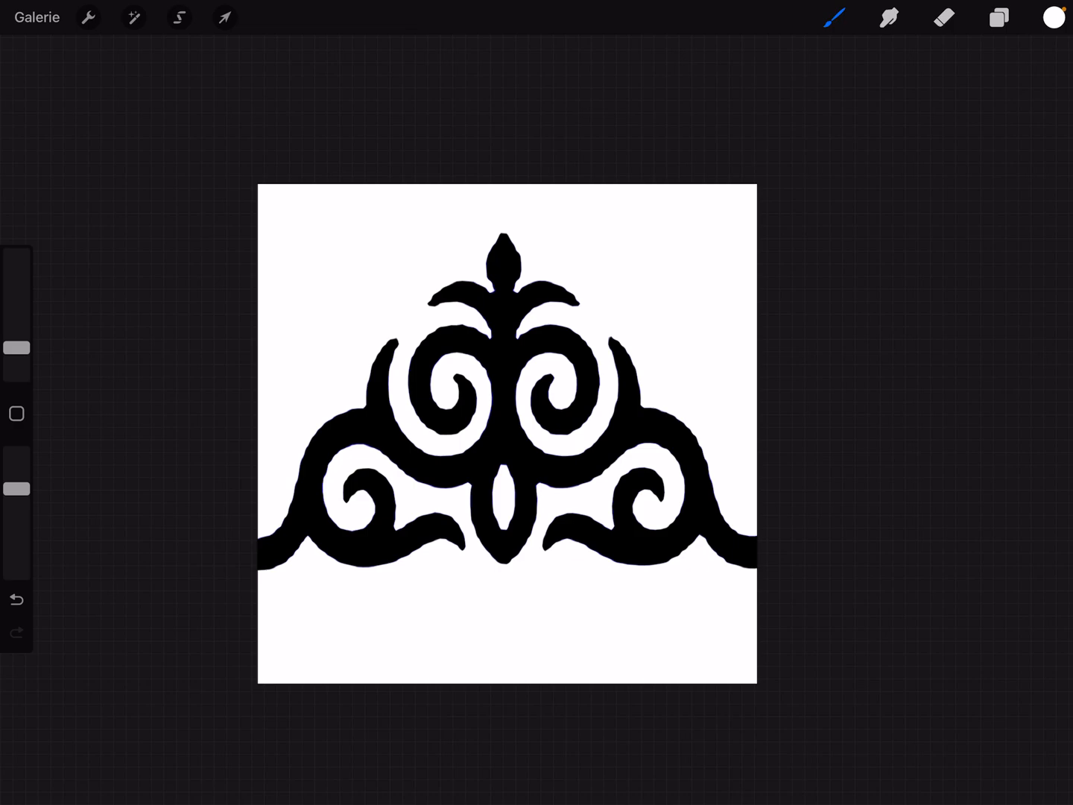
# Invert Ebene 1 so the ornament becomes white on black.
pyautogui.click(1000, 17)
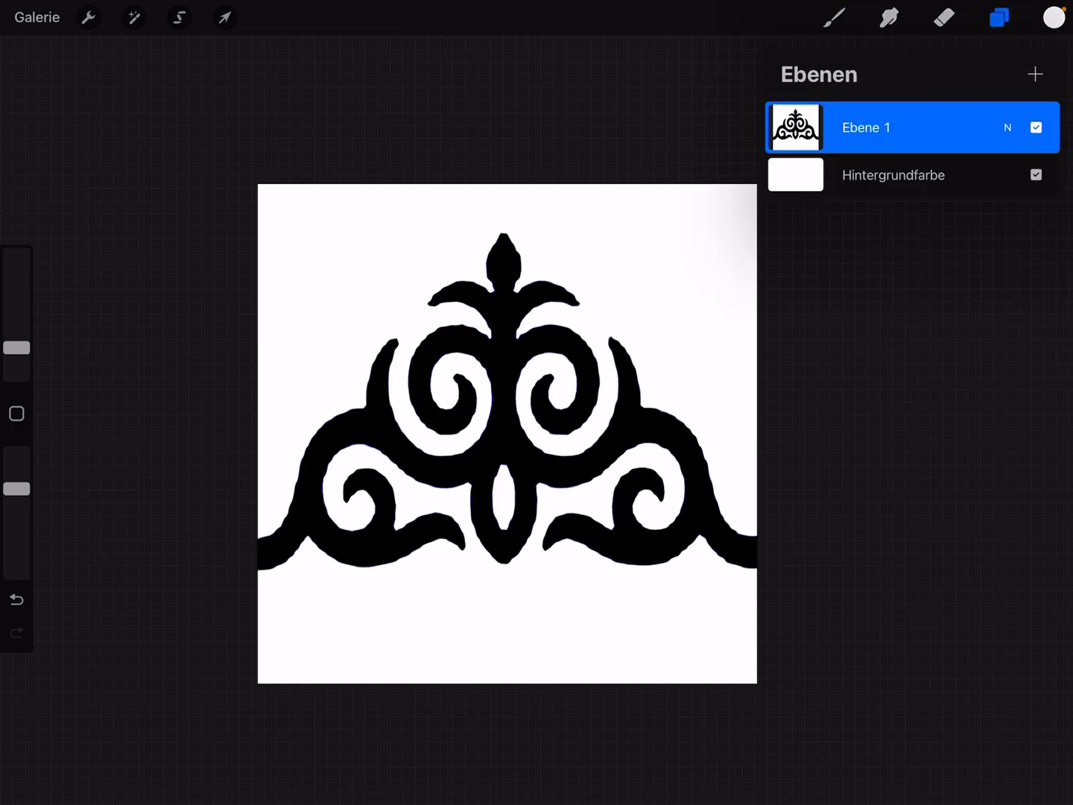
pyautogui.click(866, 127)
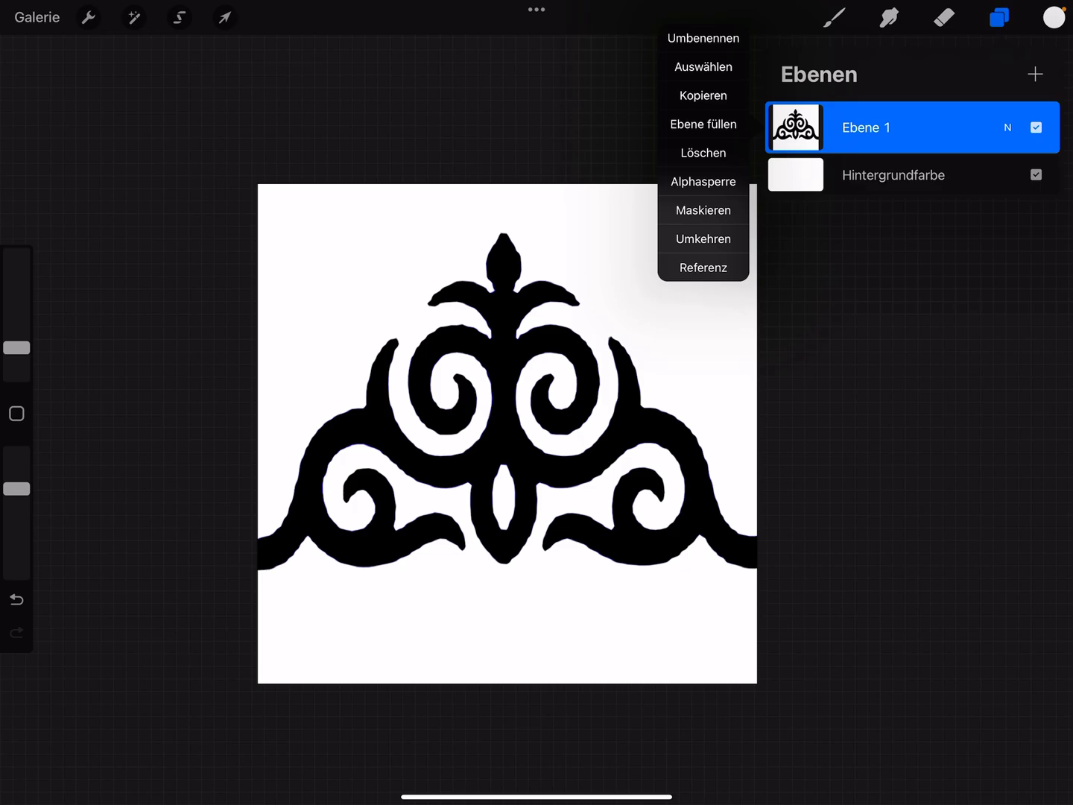
pyautogui.click(703, 239)
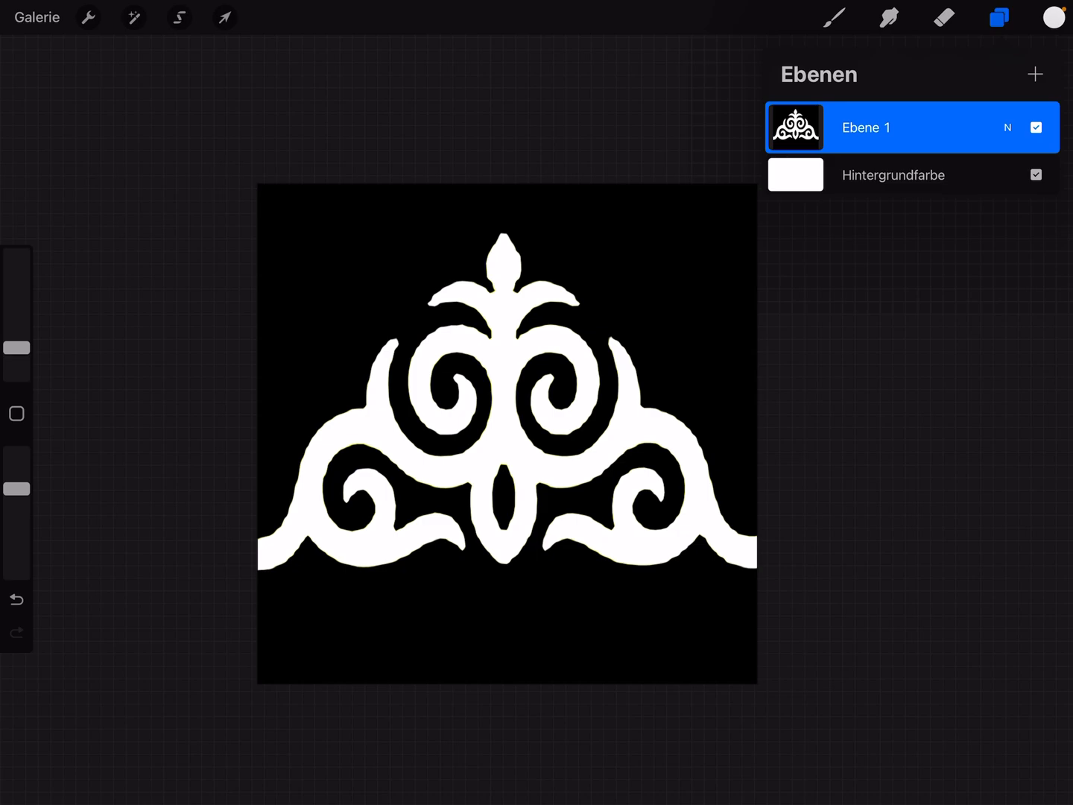
# Export the inverted ornament as an image via Aktionen > Teilen.
pyautogui.click(88, 18)
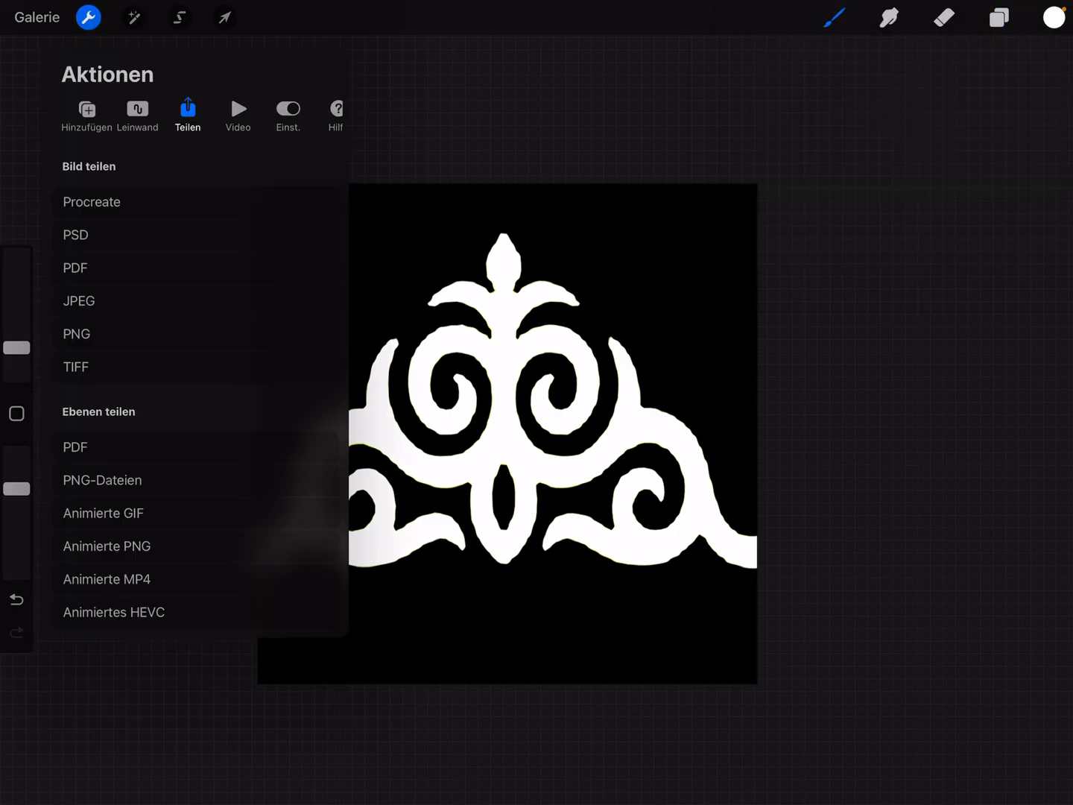
pyautogui.click(86, 112)
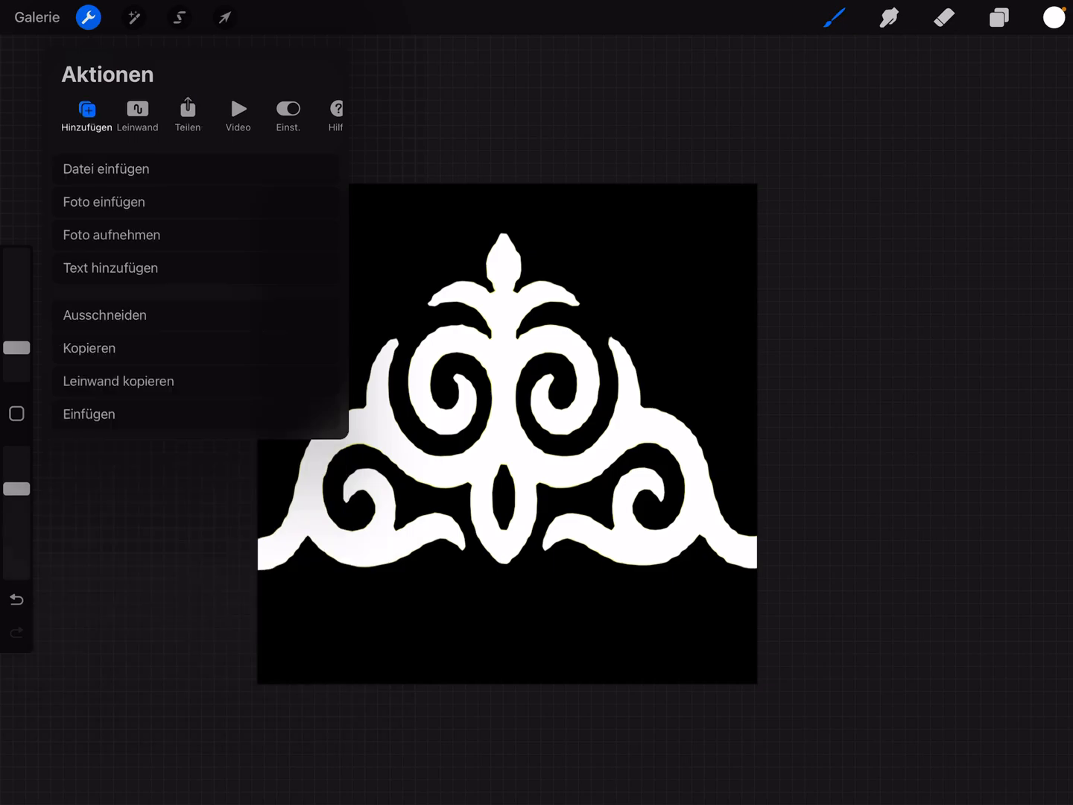
pyautogui.click(187, 113)
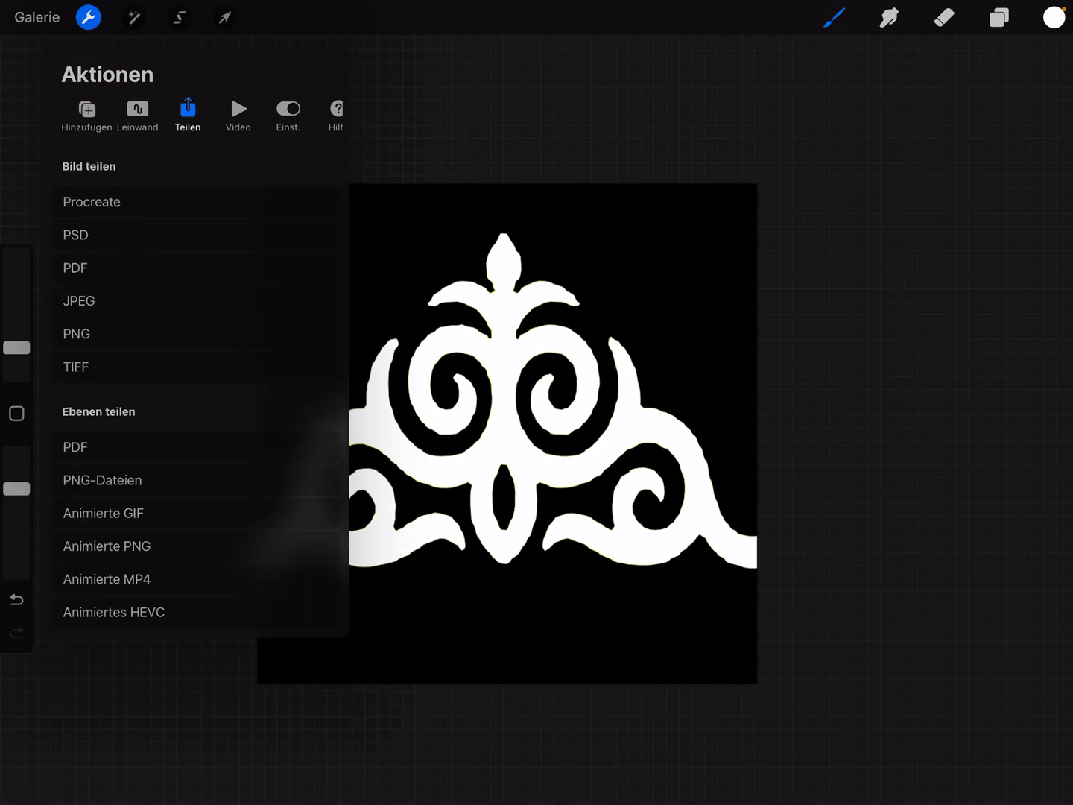
pyautogui.click(79, 300)
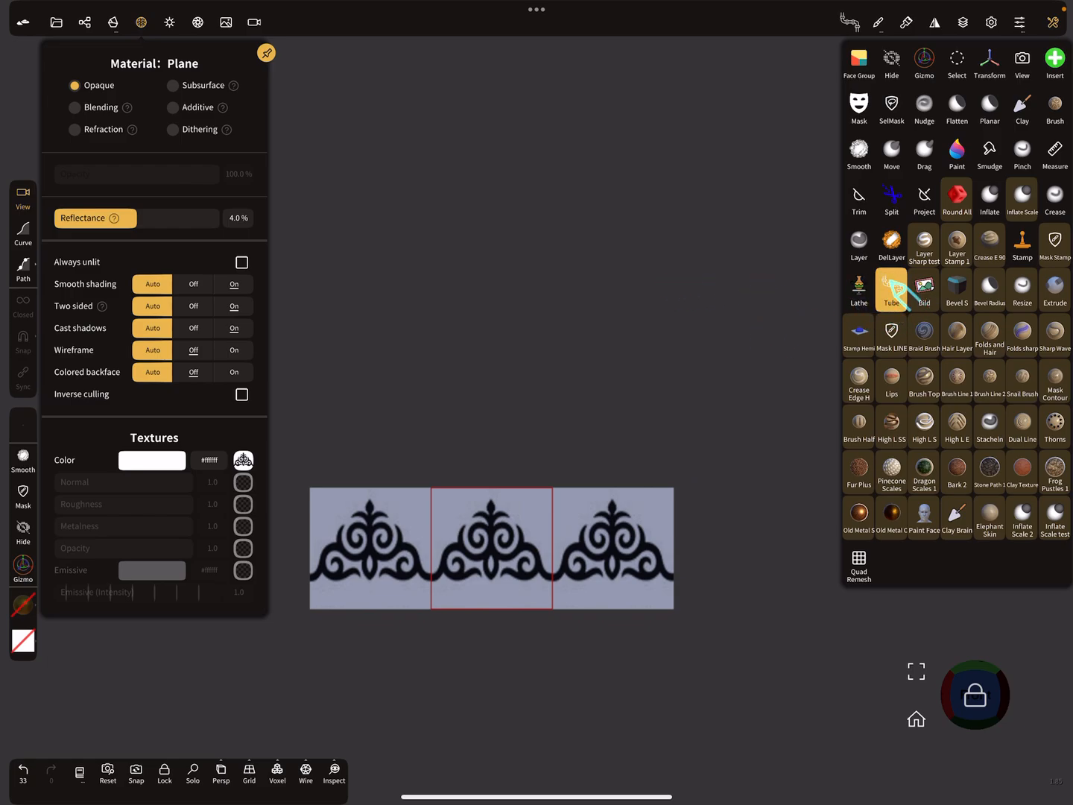
pyautogui.moveTo(600, 332)
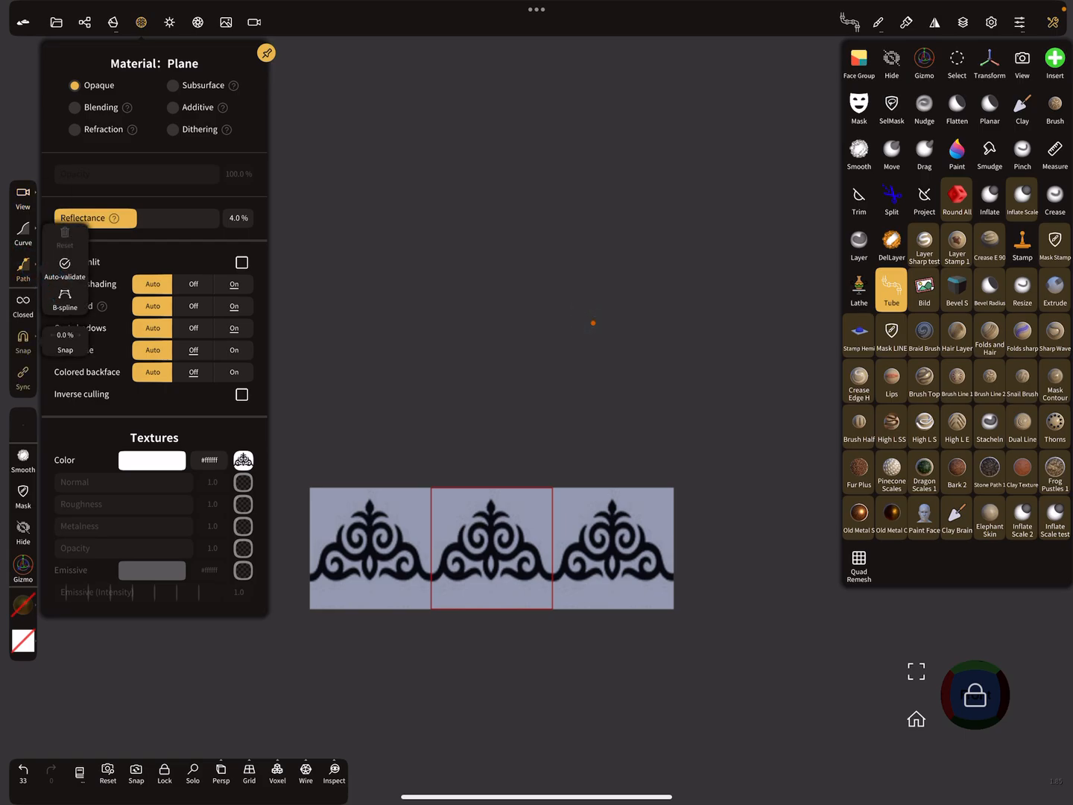
# Delete the extra tube from the Scene list so a single tube remains.
pyautogui.click(892, 285)
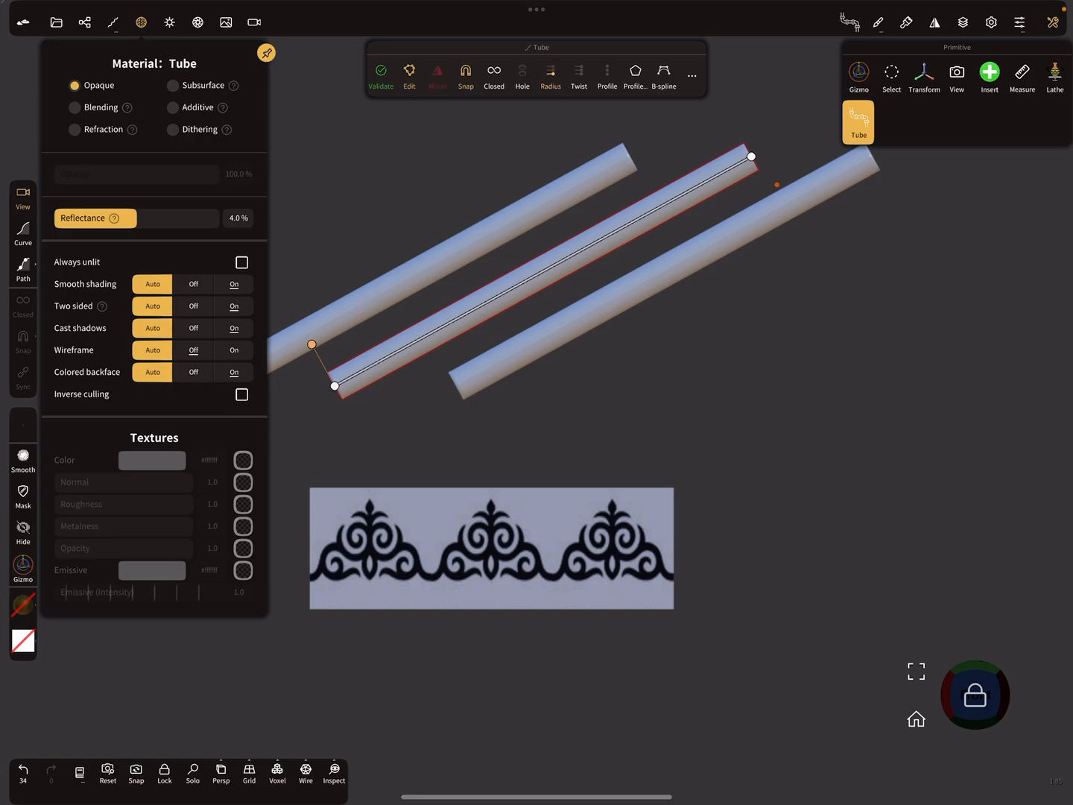
pyautogui.click(84, 22)
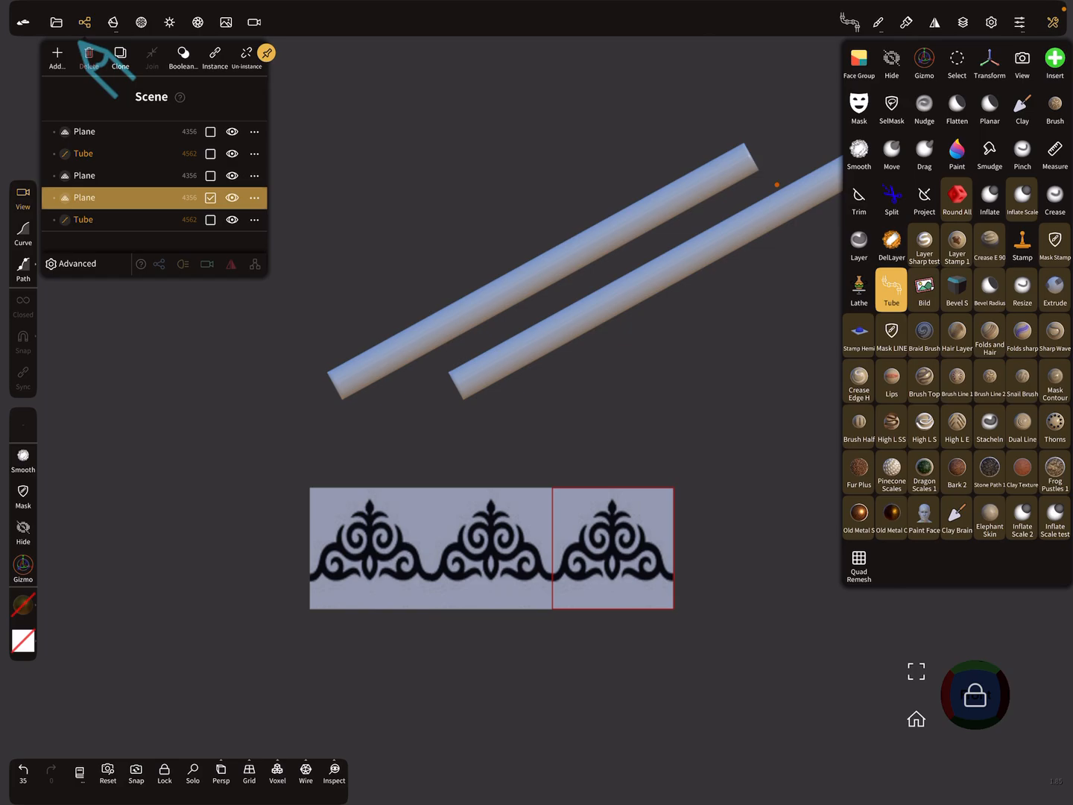
pyautogui.click(88, 57)
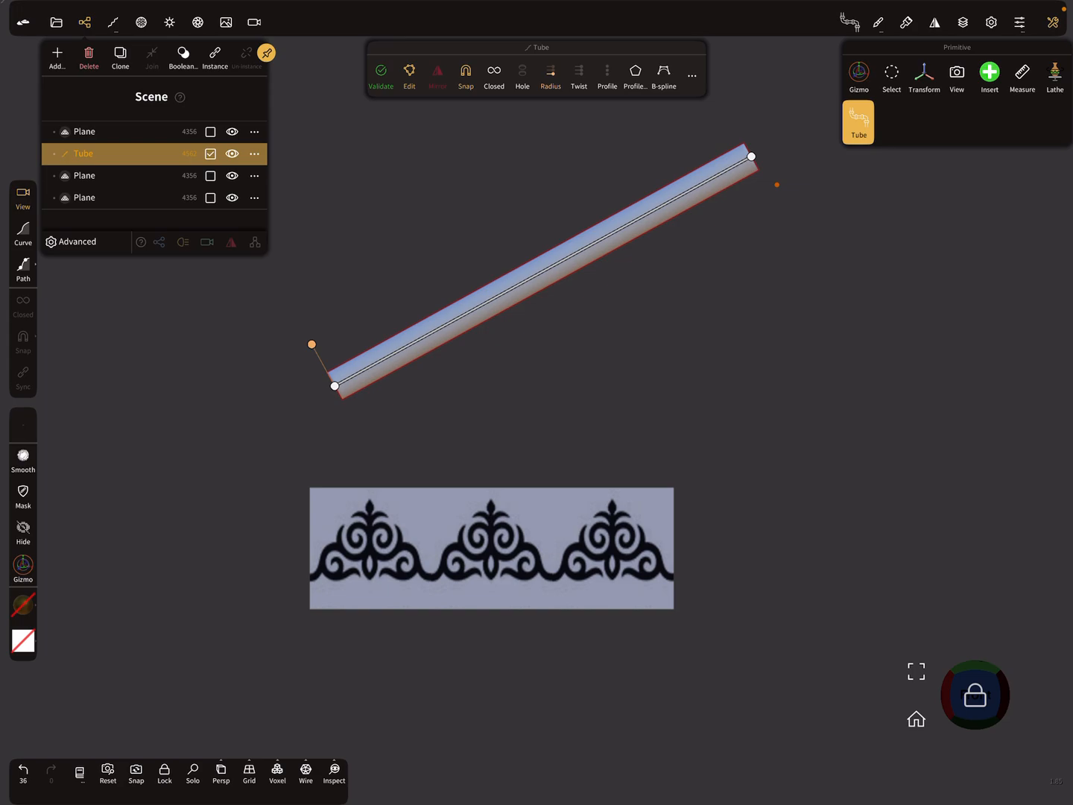
# Flatten the tube's cross-section profile into a straight horizontal line, making it a flat ribbon.
pyautogui.click(606, 73)
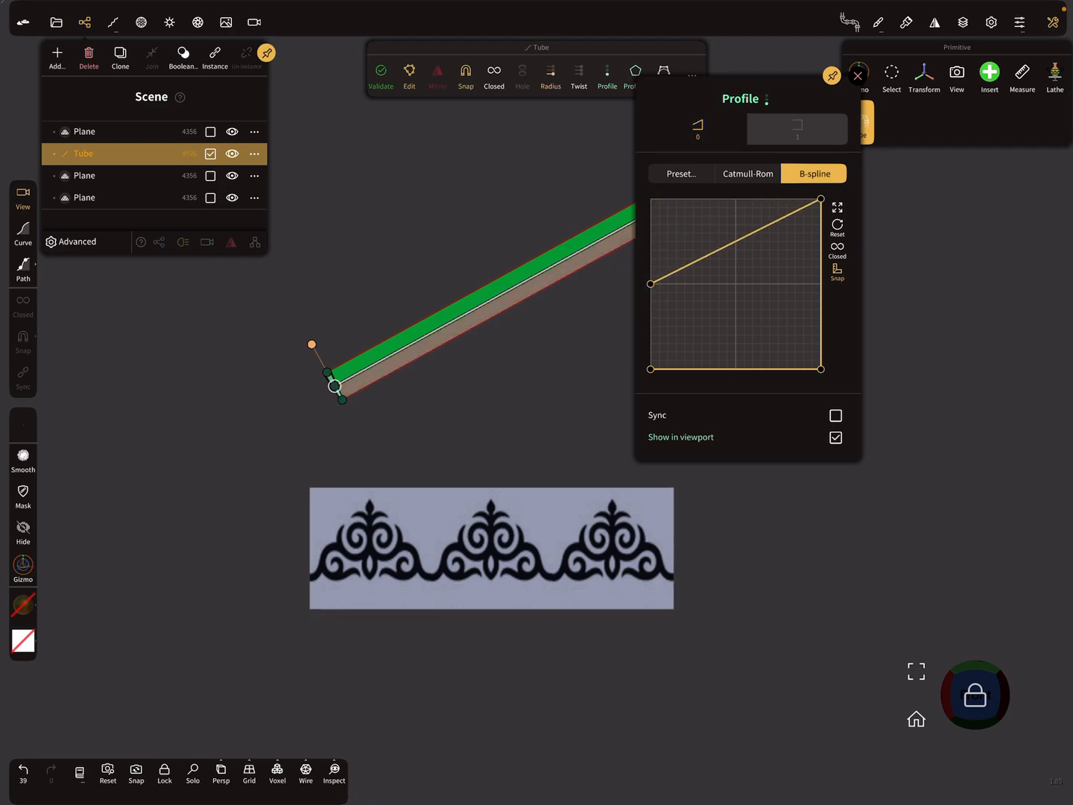
pyautogui.moveTo(820, 199); pyautogui.dragTo(820, 369)
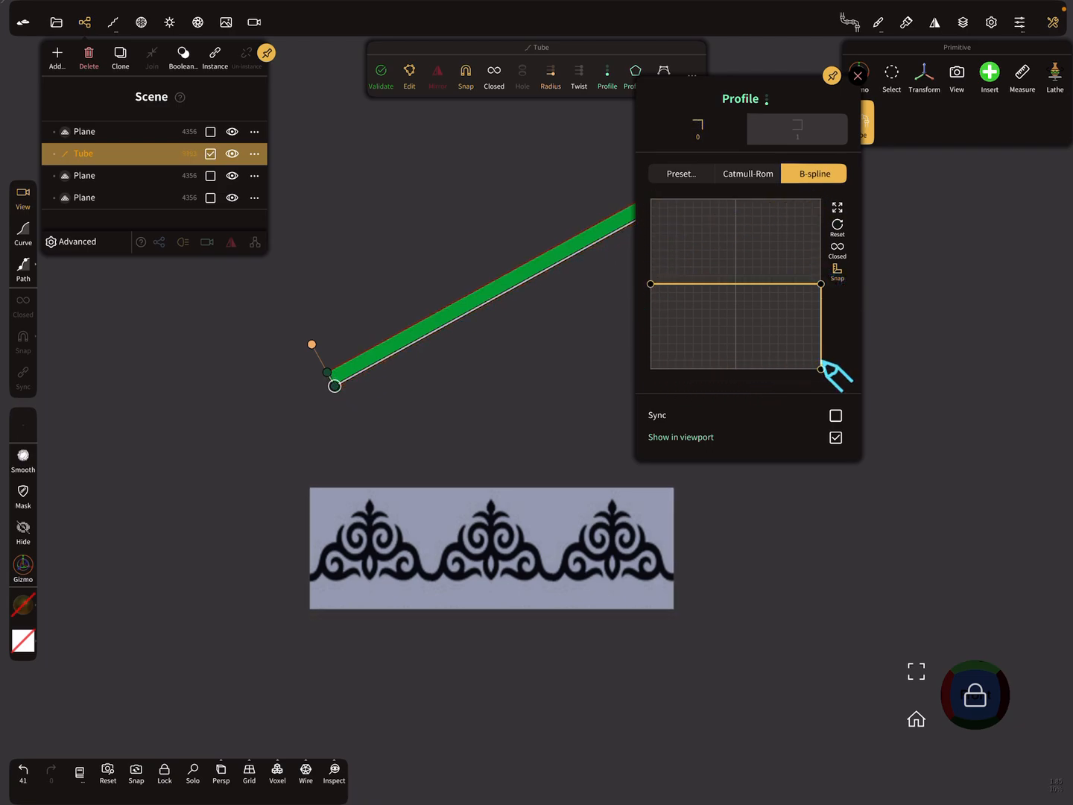
pyautogui.moveTo(820, 368); pyautogui.dragTo(820, 283)
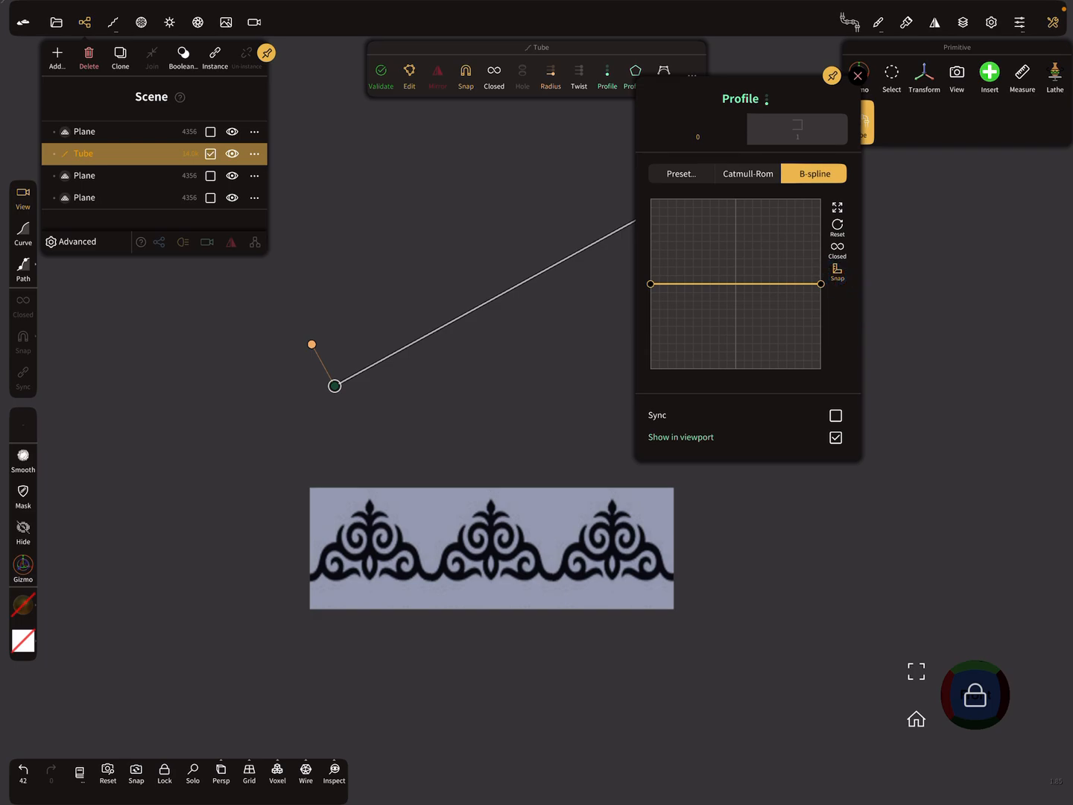
pyautogui.click(192, 769)
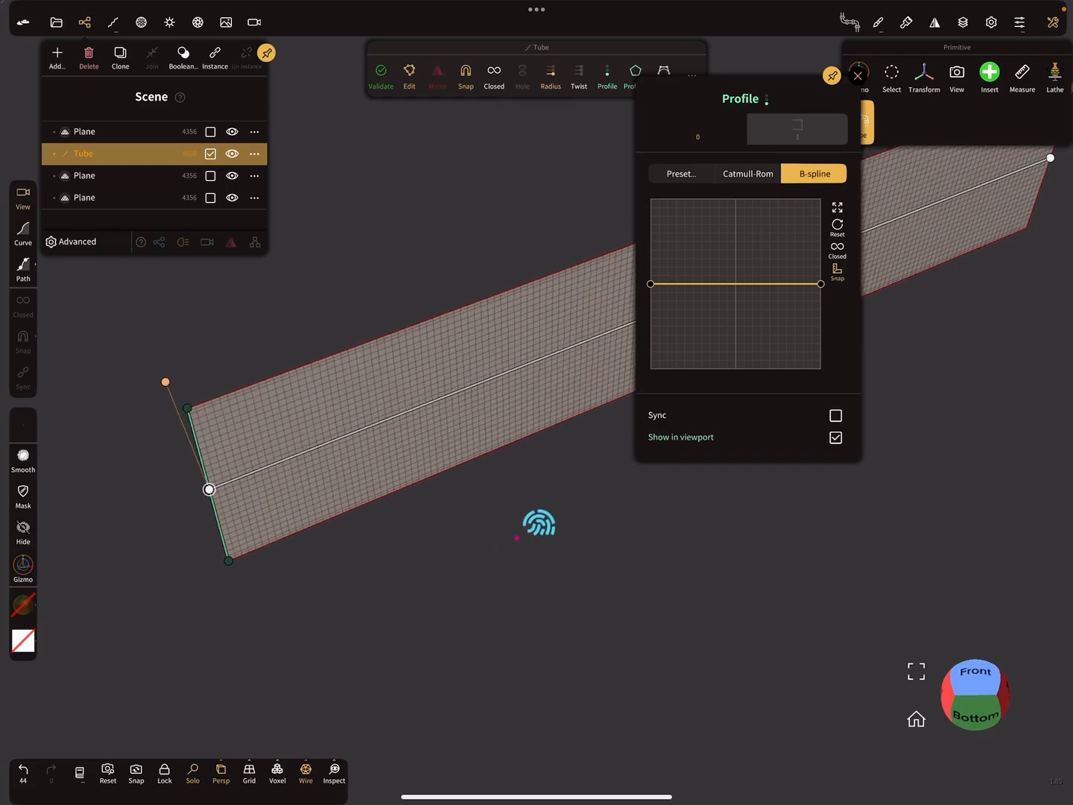
# Bend the wide flat ribbon into an S-shaped curve along its path points.
pyautogui.moveTo(539, 522); pyautogui.dragTo(461, 680)
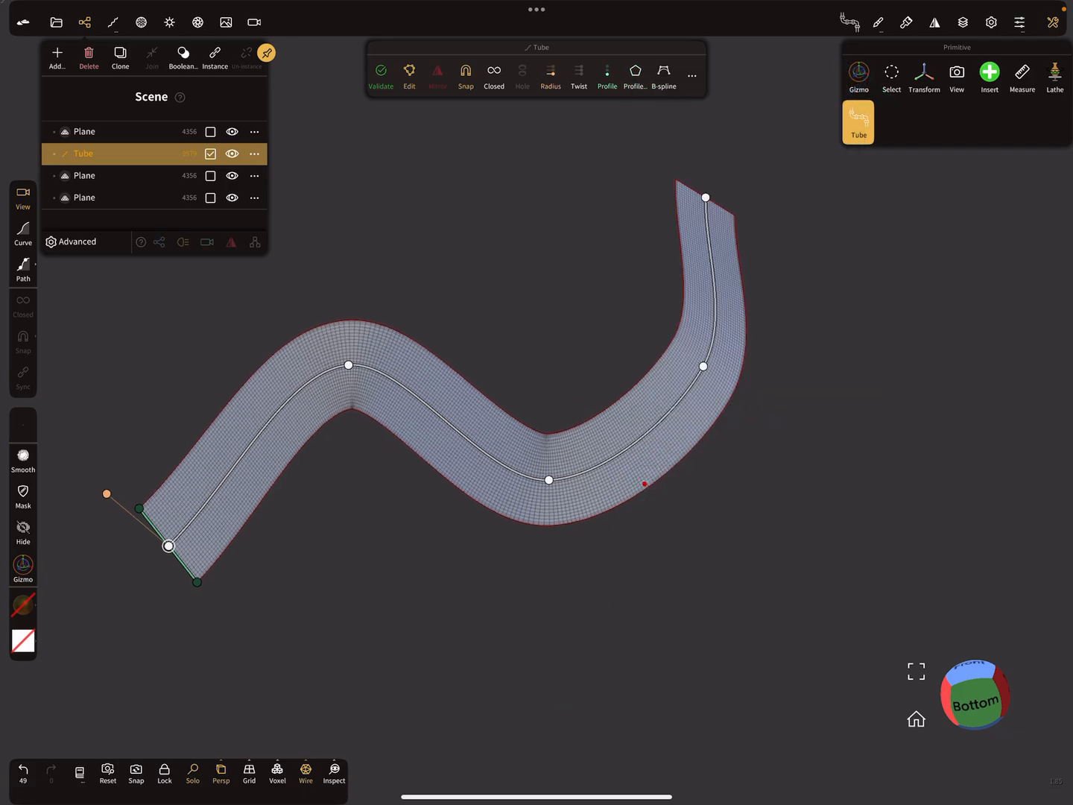
pyautogui.click(141, 22)
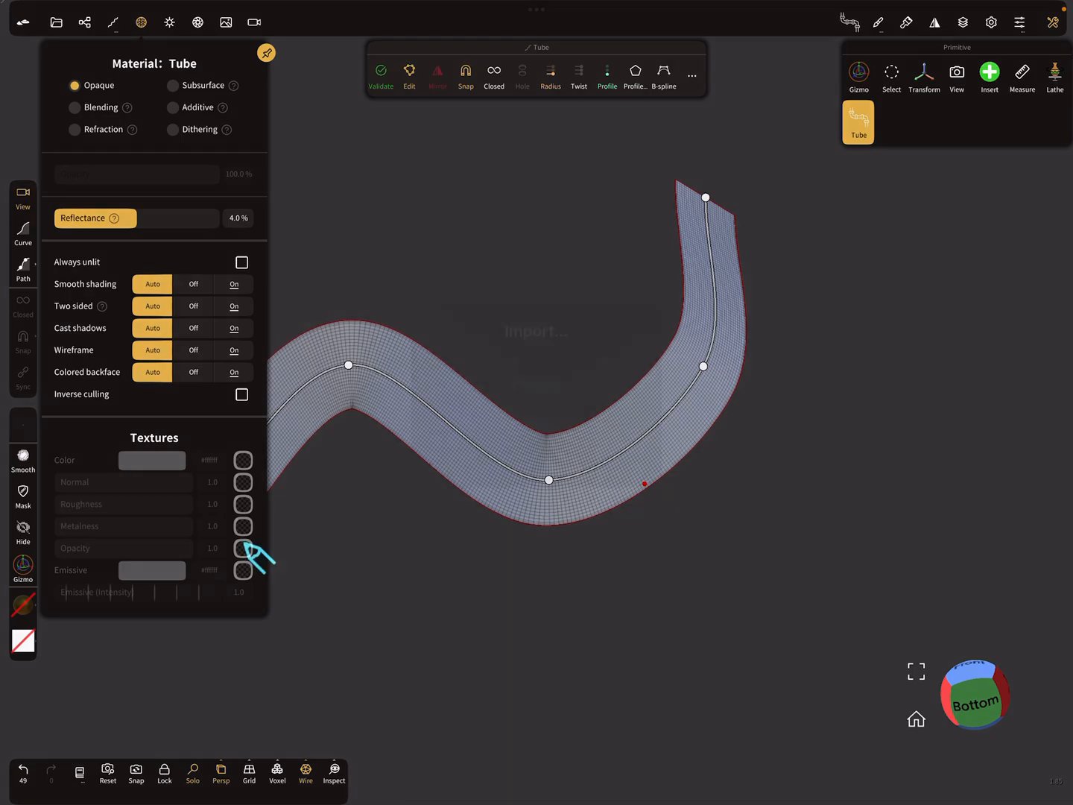
# Import the inverted ornament PNG from Files into the material's Opacity texture slot.
pyautogui.click(241, 548)
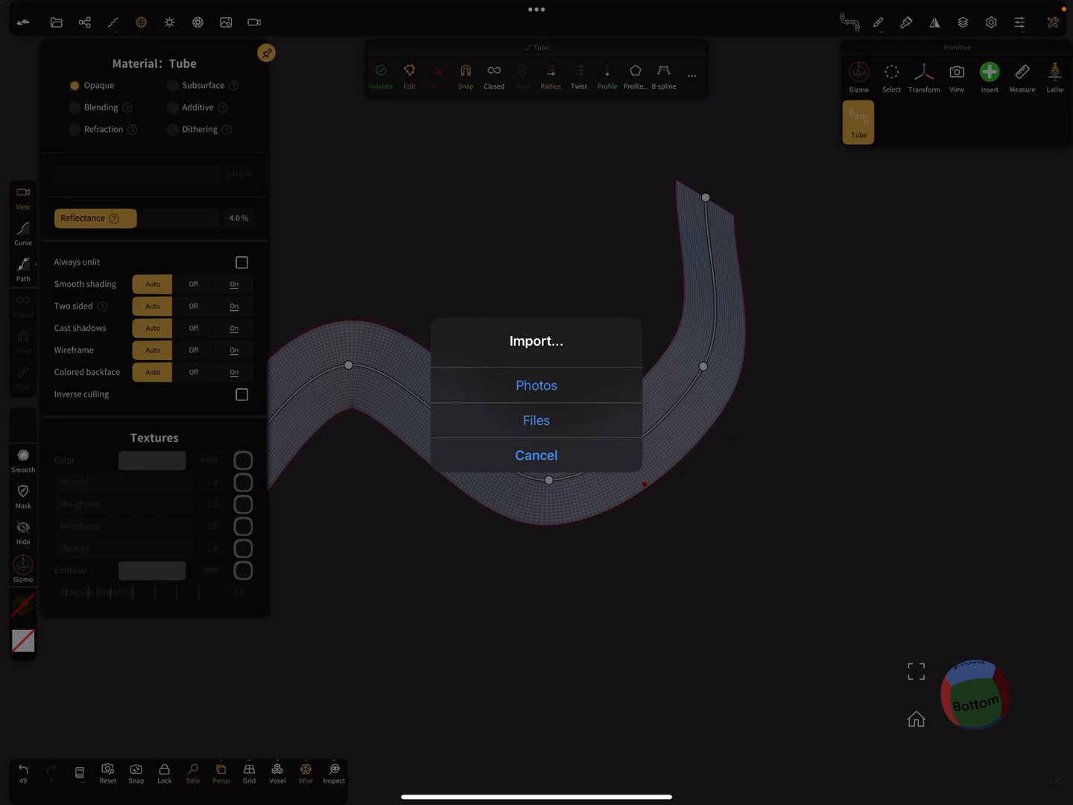
pyautogui.click(536, 456)
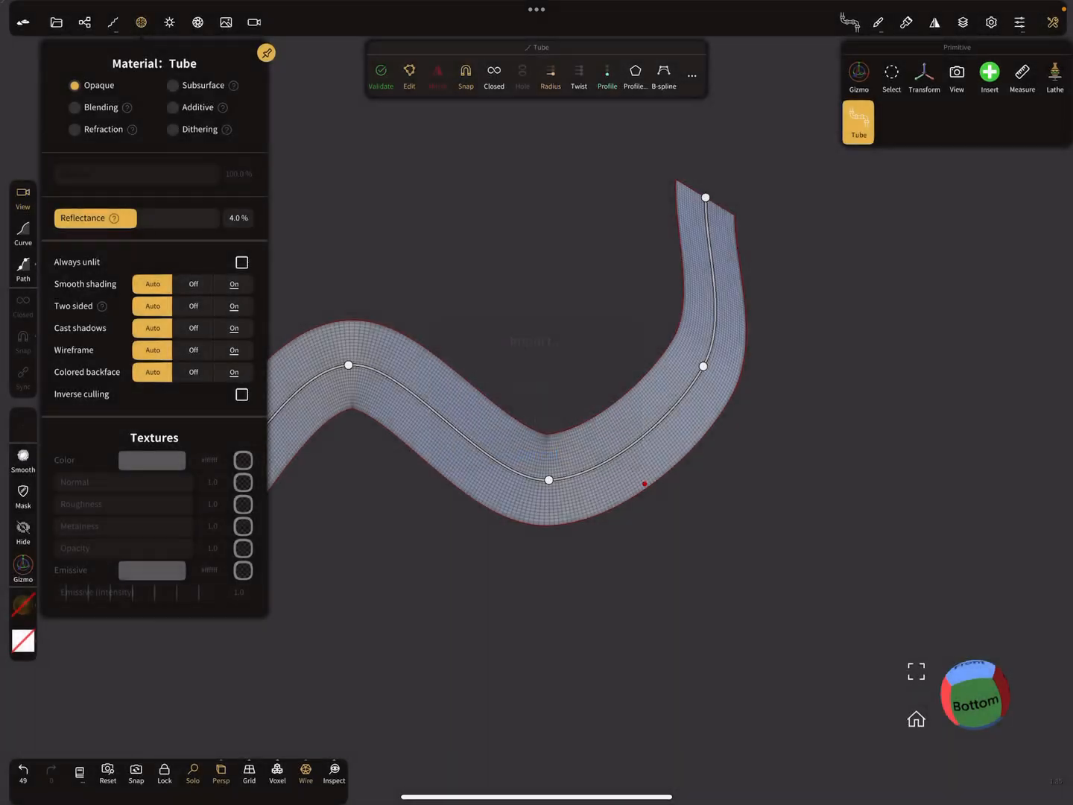
pyautogui.click(242, 547)
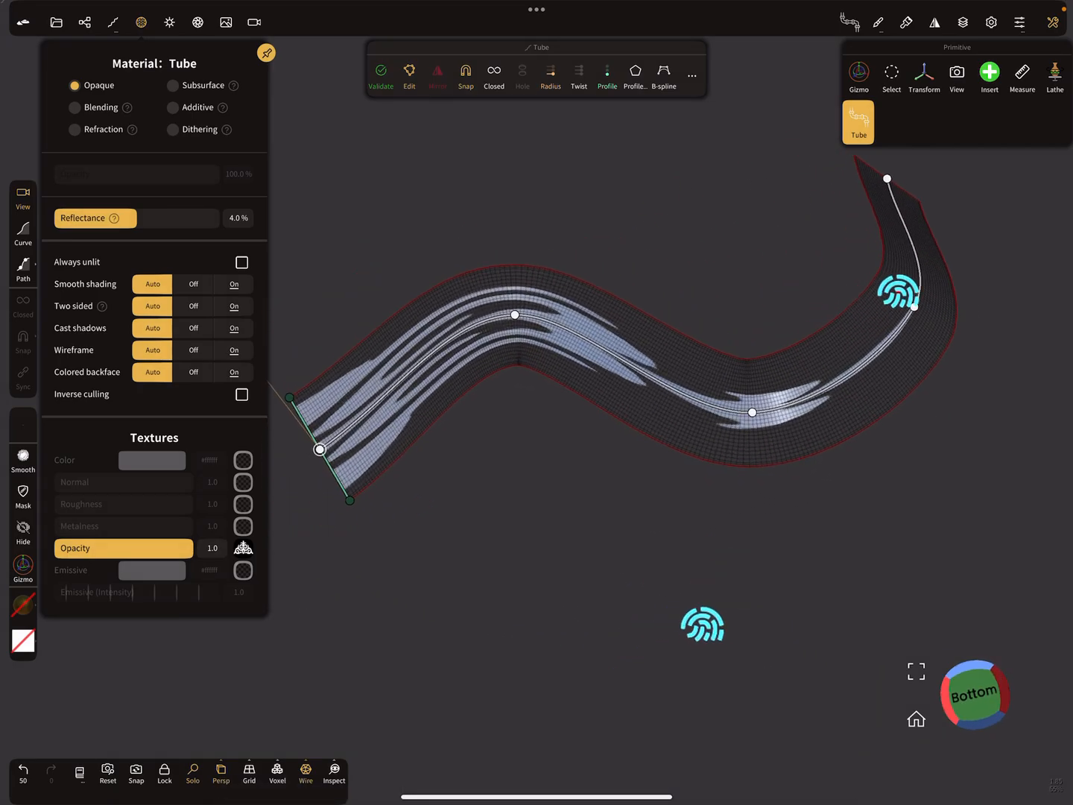
pyautogui.click(243, 548)
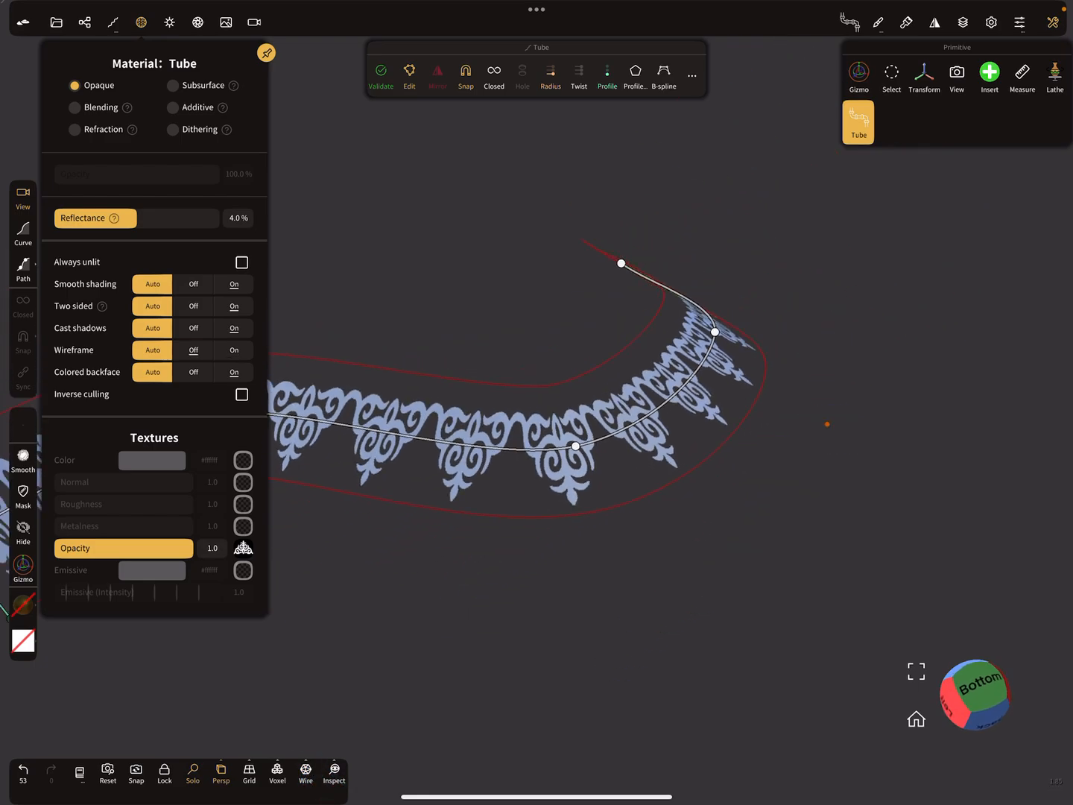
pyautogui.click(989, 22)
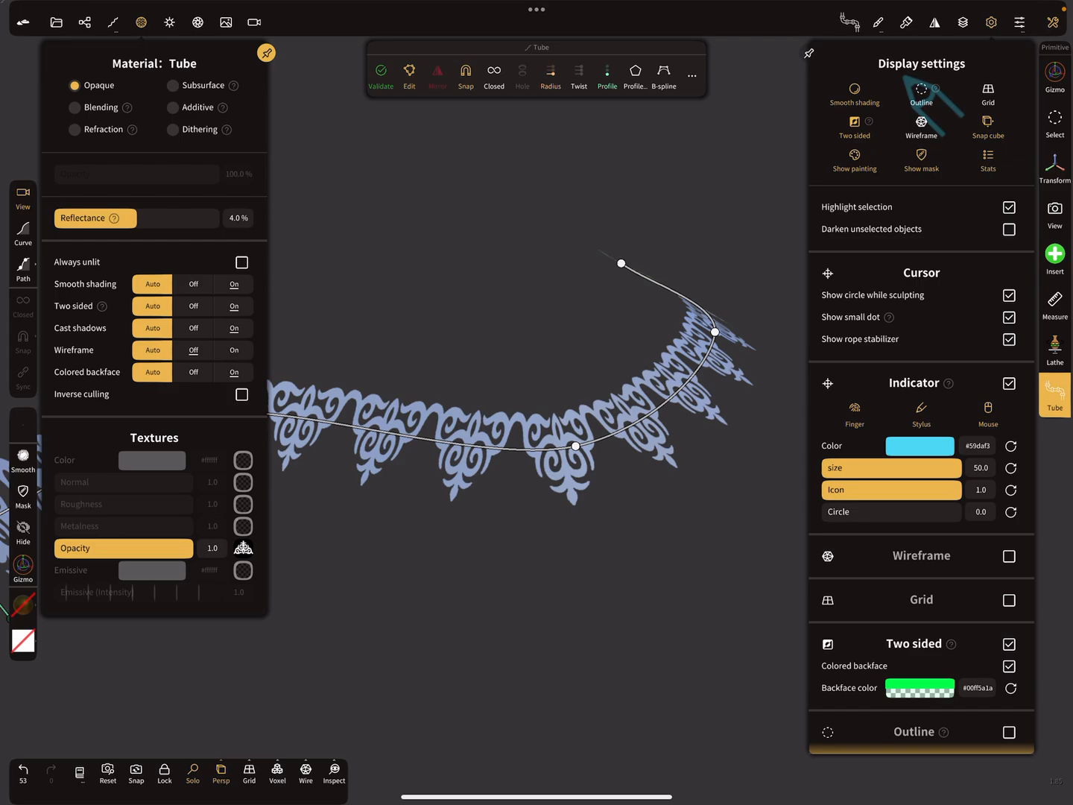